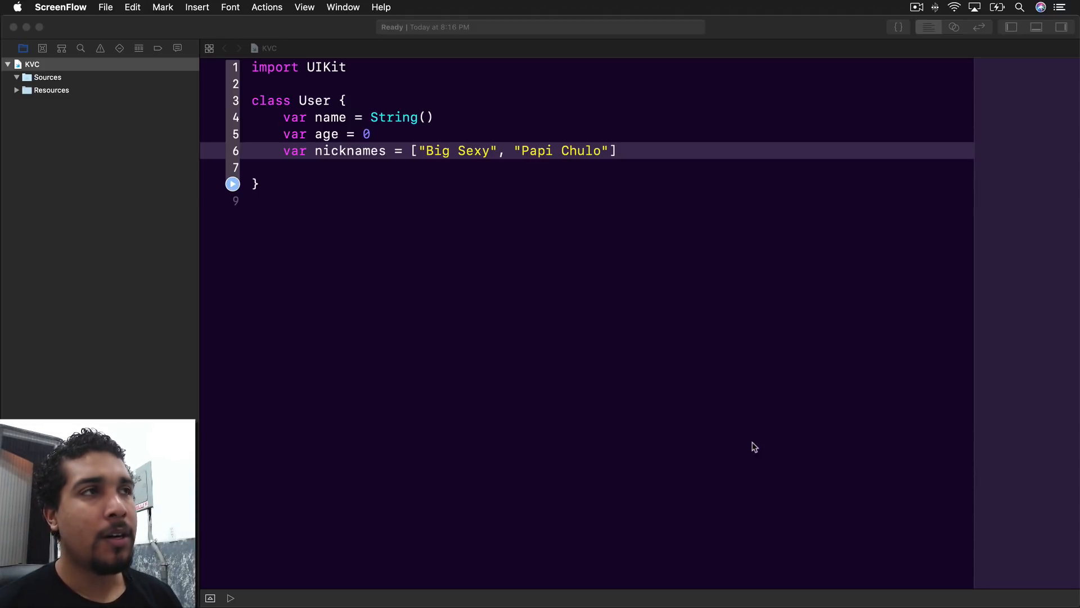
pyautogui.moveTo(680, 439)
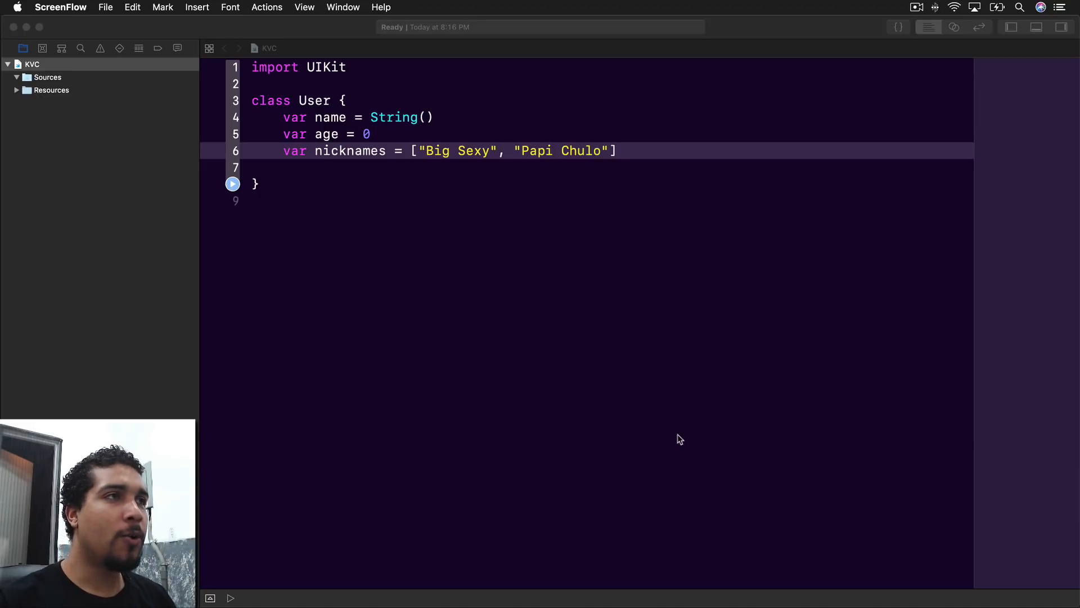
pyautogui.moveTo(590, 394)
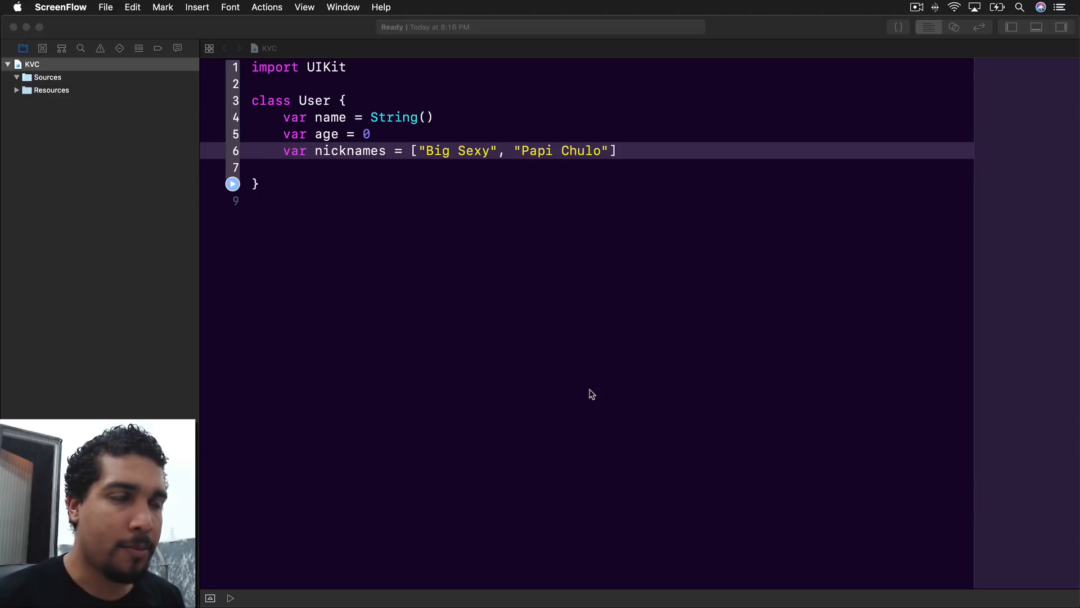
pyautogui.moveTo(551, 397)
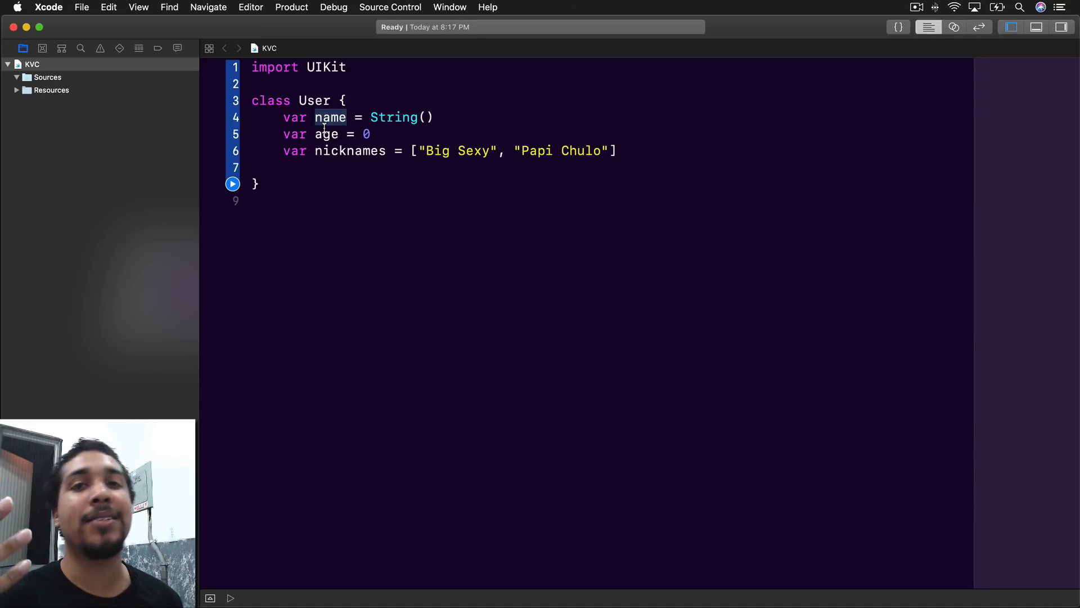
pyautogui.moveTo(345, 188)
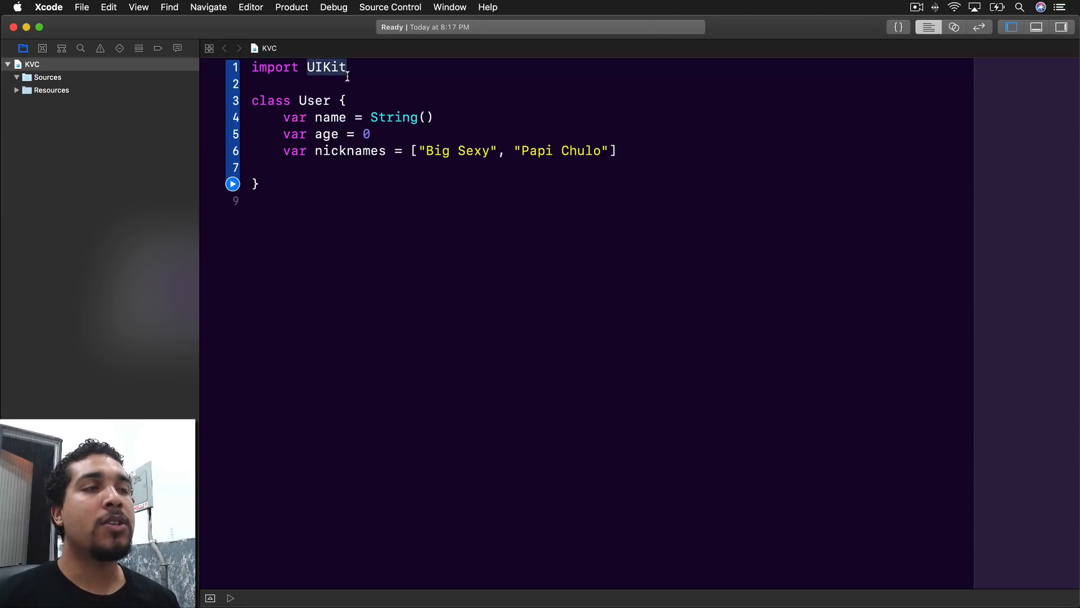
# Change the import to Foundation and place the cursor after 'User' to add a superclass
pyautogui.write('Foundation')
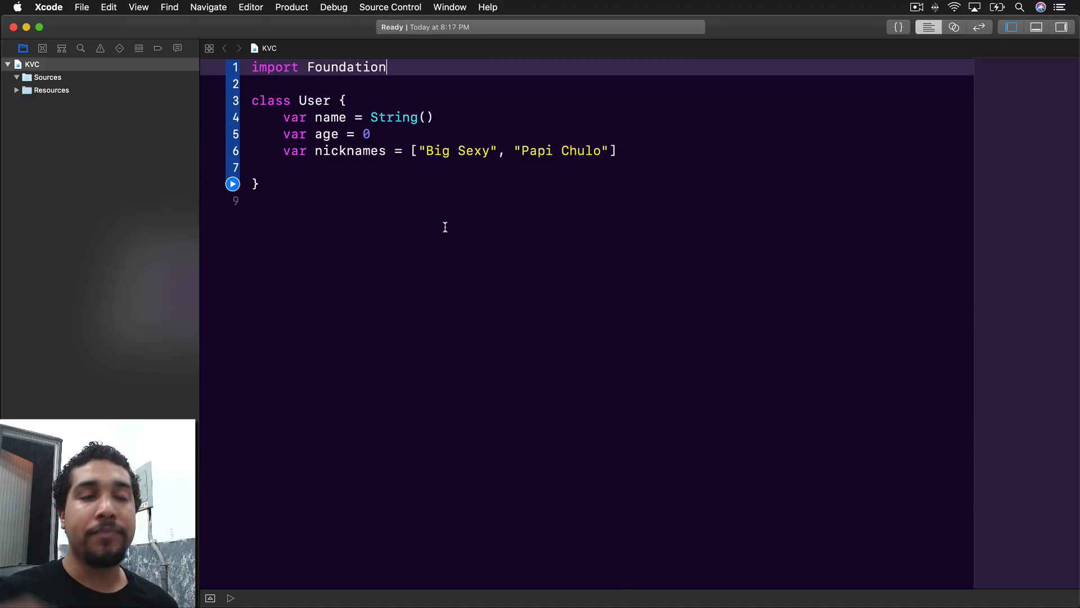
pyautogui.moveTo(374, 235)
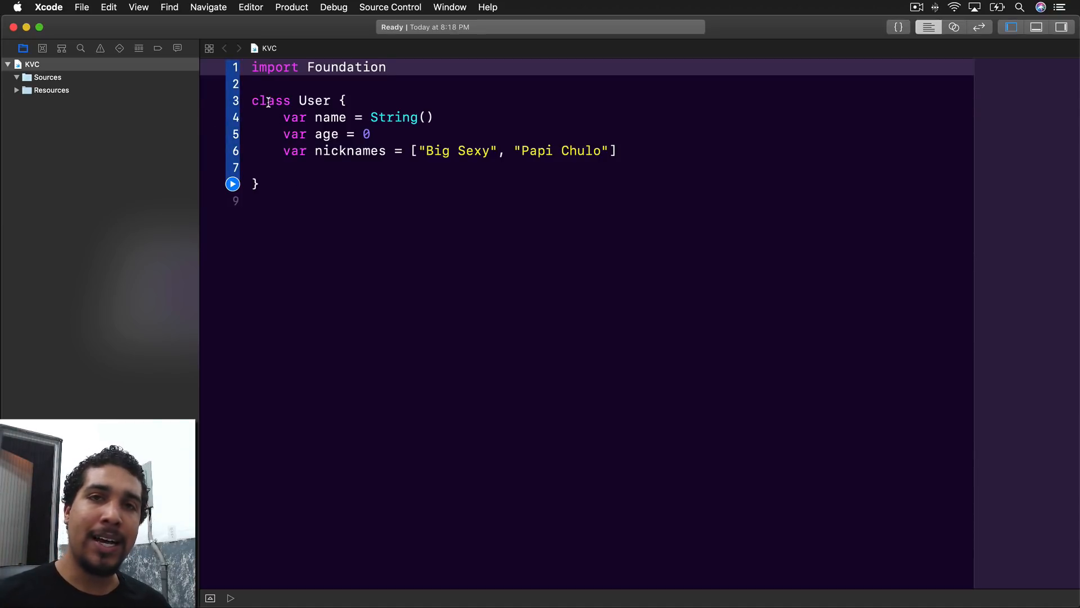
pyautogui.click(386, 66)
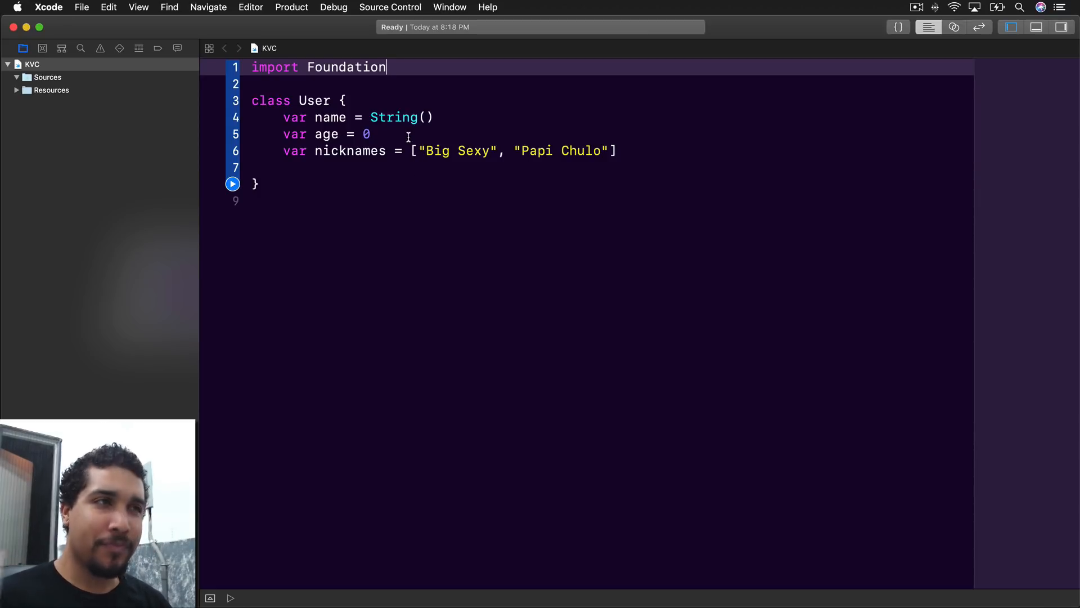
pyautogui.moveTo(471, 178)
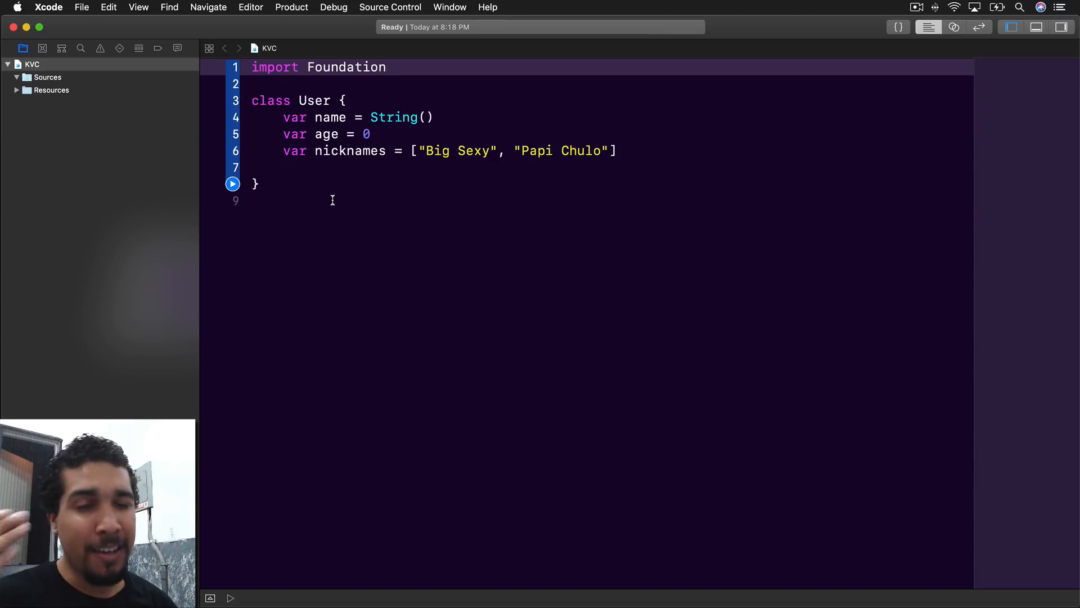
pyautogui.click(387, 66)
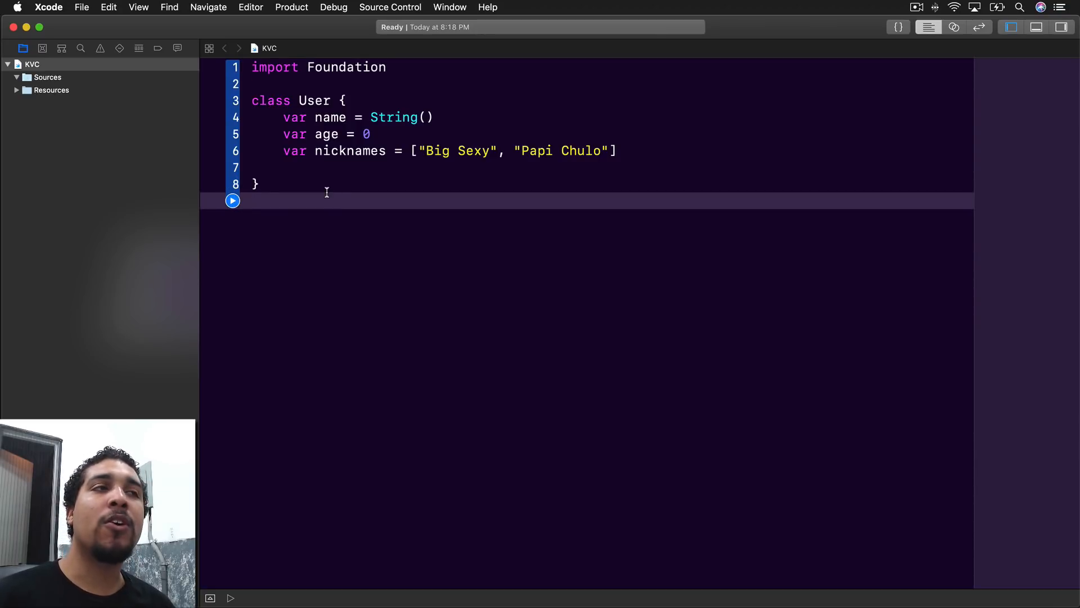
pyautogui.click(256, 201)
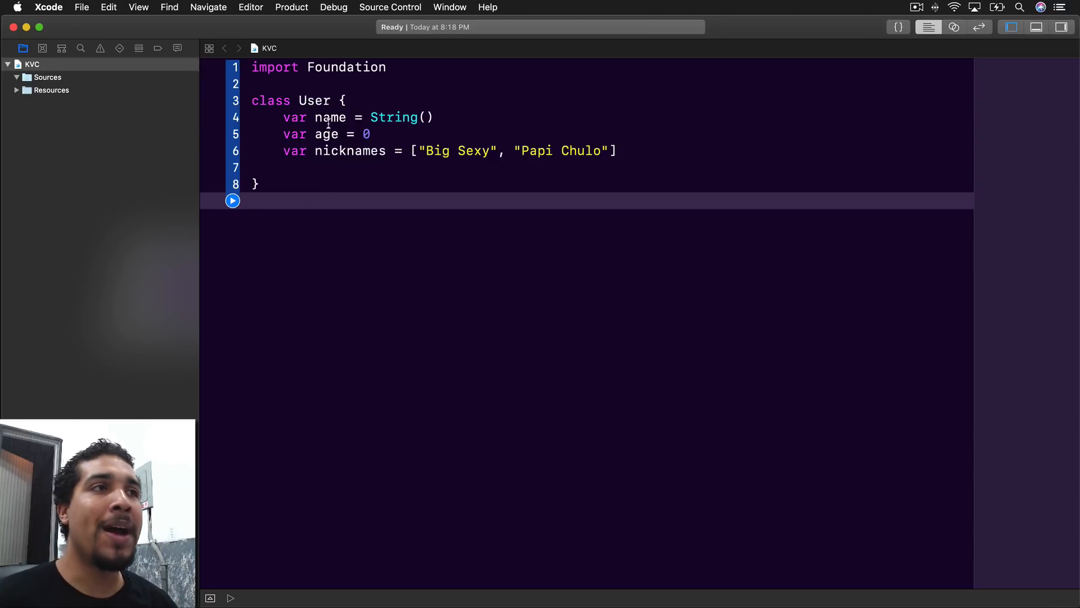
# Declare User as a subclass of NSObject by adding ': NSObject'
pyautogui.write(':')
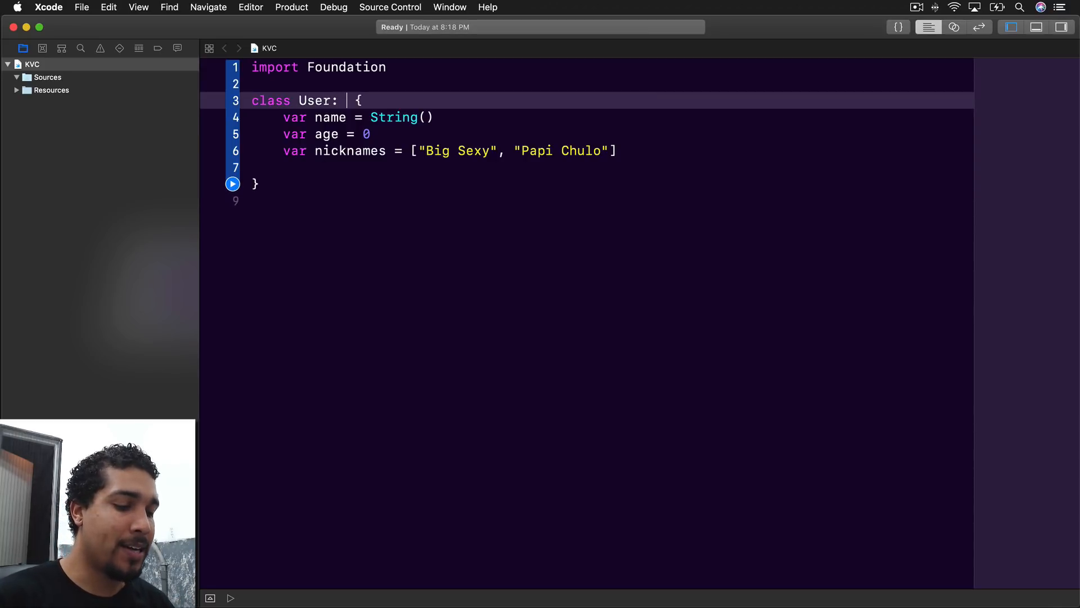
pyautogui.write('NSObject')
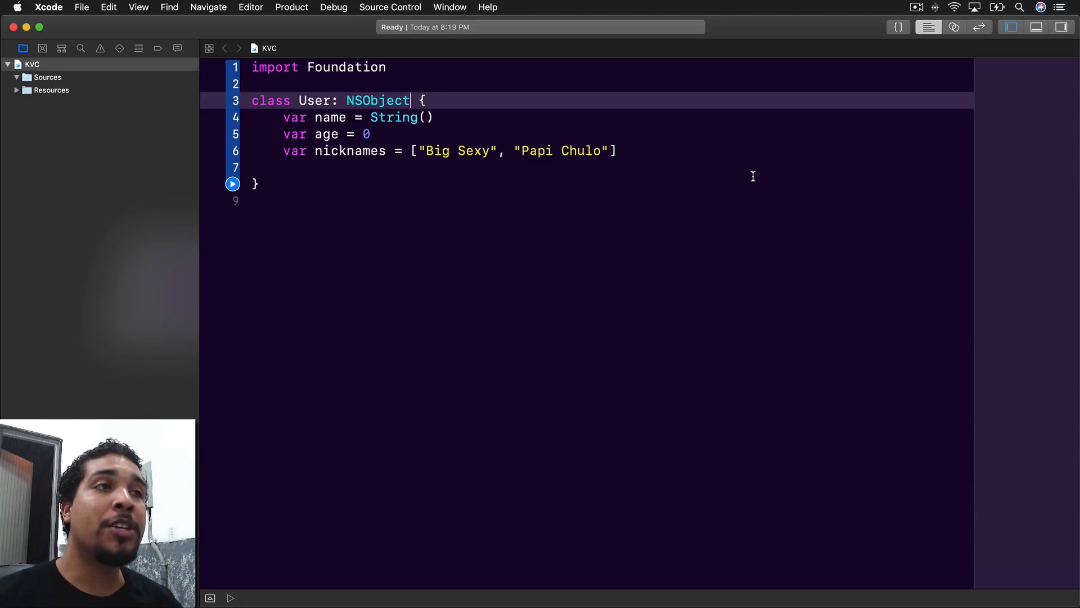
pyautogui.moveTo(508, 111)
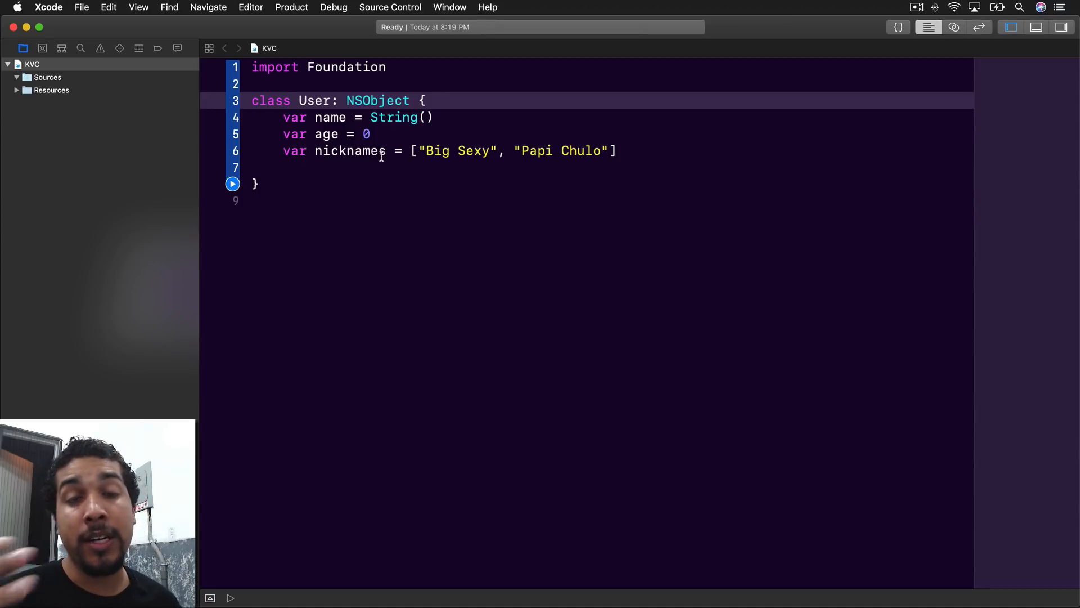
pyautogui.moveTo(340, 175)
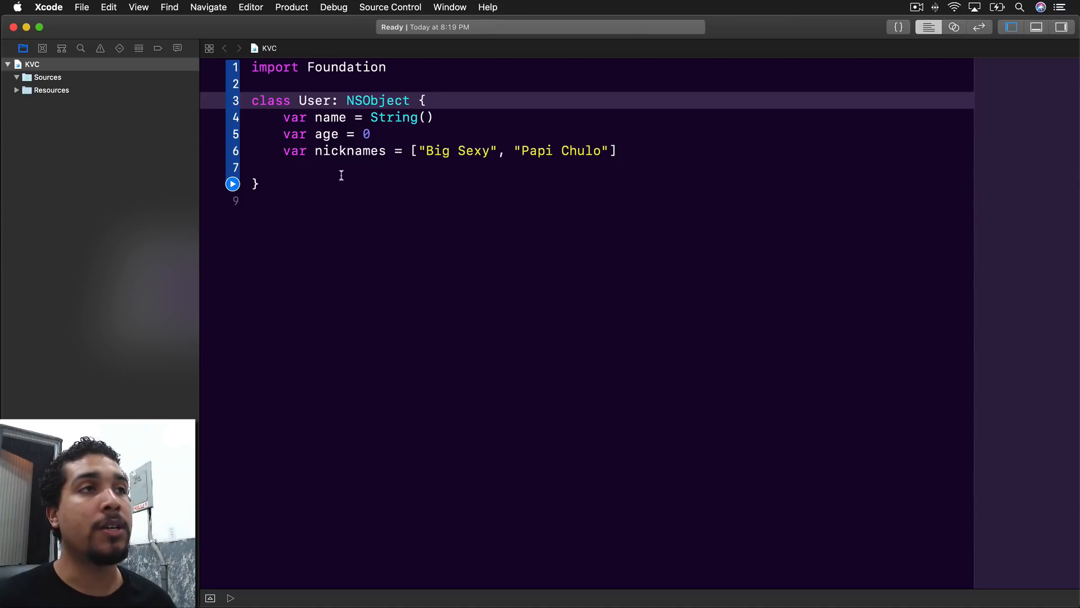
pyautogui.moveTo(282, 183)
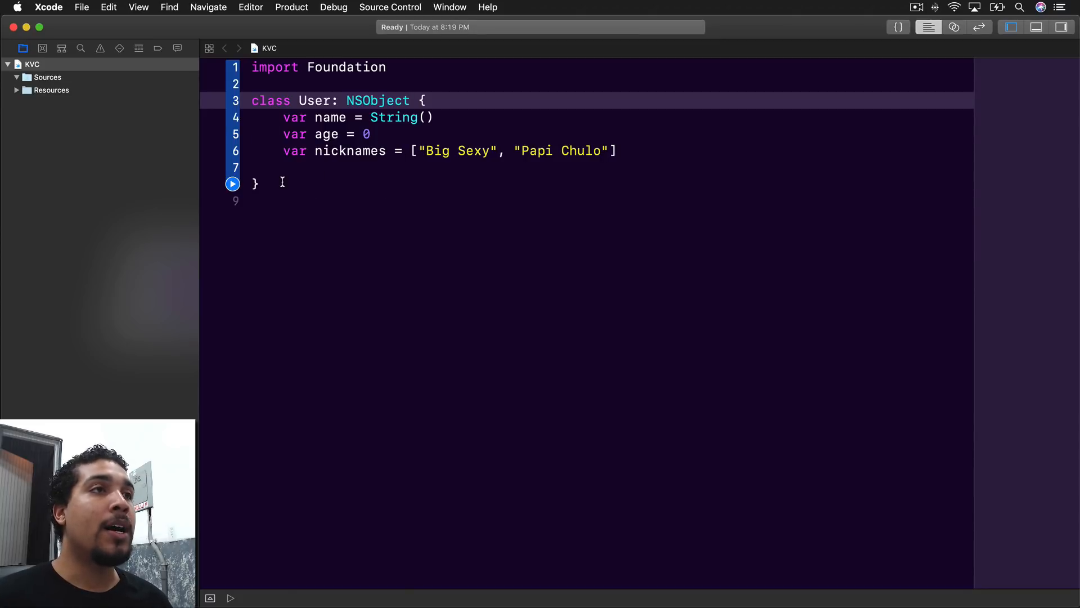
pyautogui.click(409, 100)
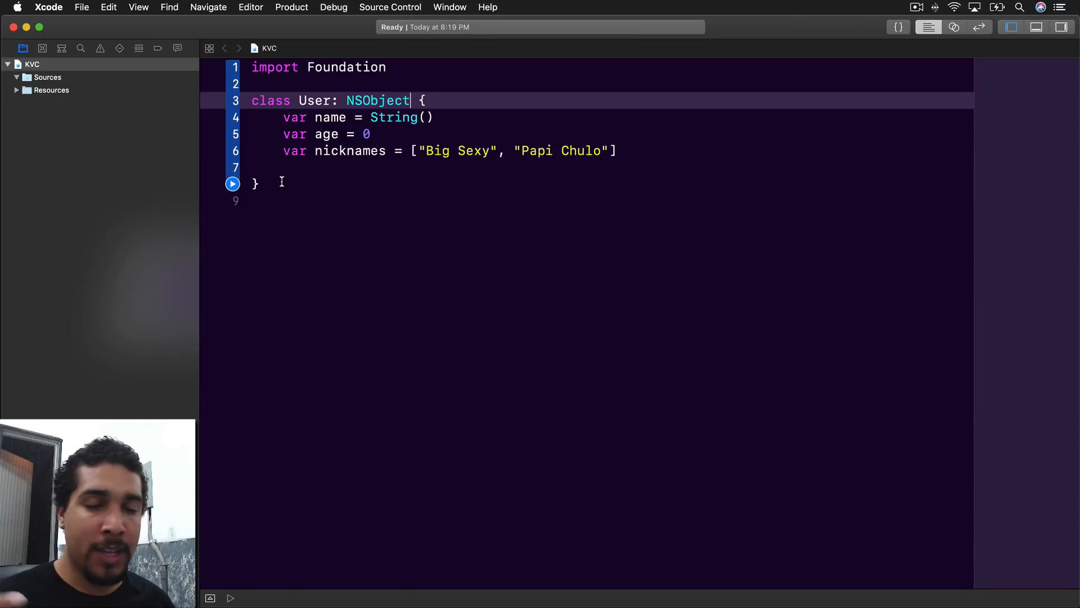
pyautogui.moveTo(292, 116)
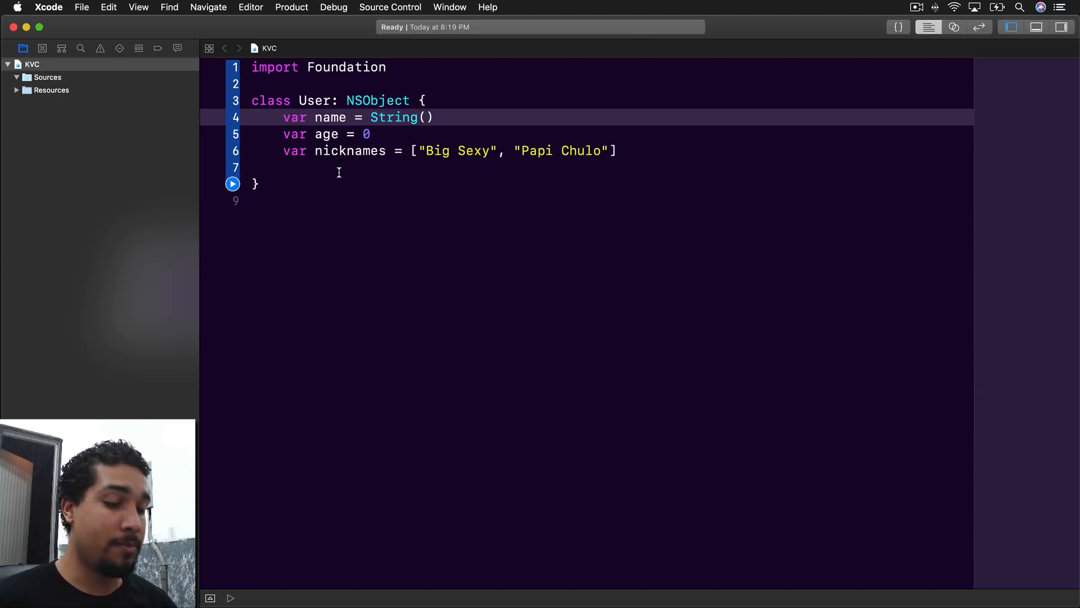
pyautogui.write('@objc')
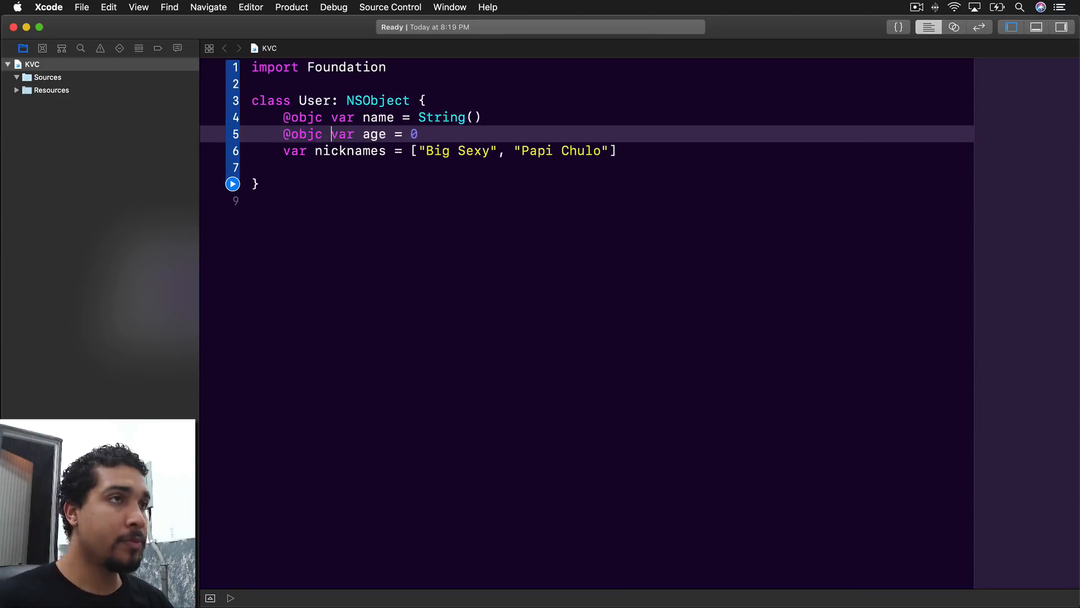
pyautogui.write('@objc')
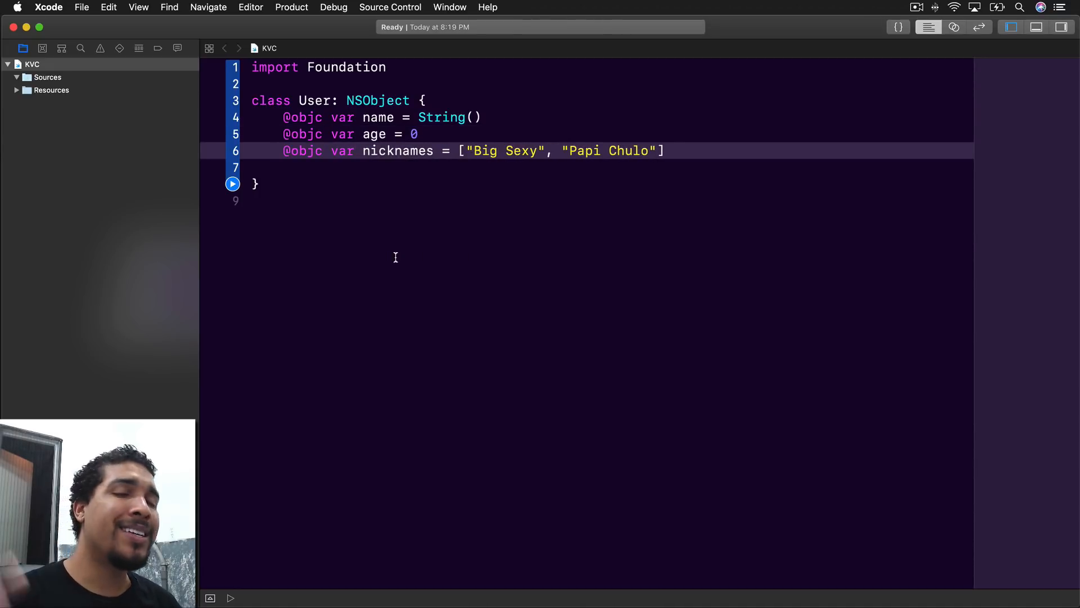
pyautogui.moveTo(315, 269)
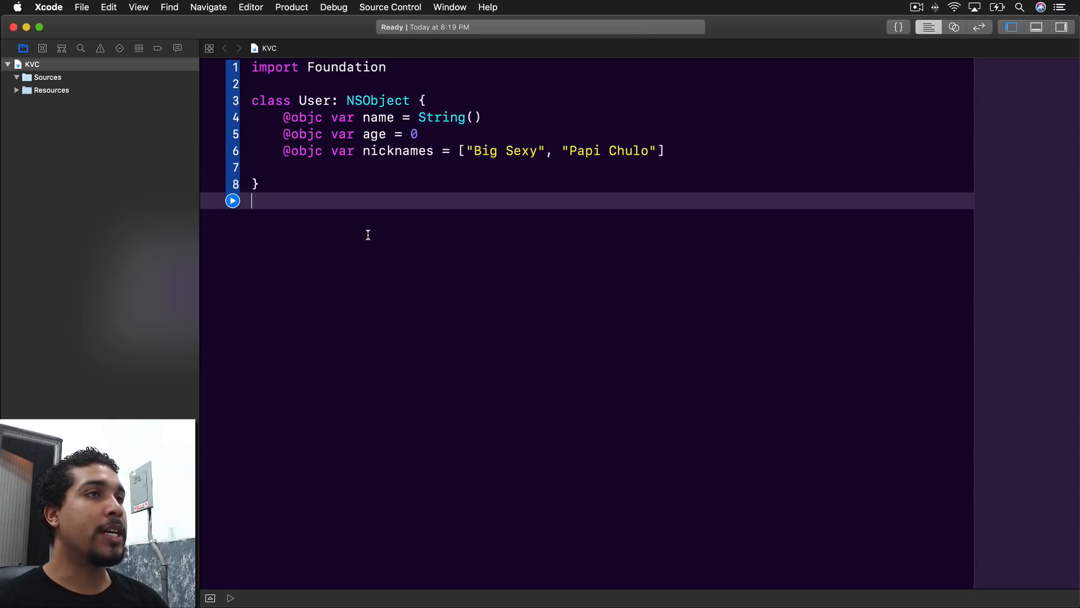
pyautogui.moveTo(331, 183)
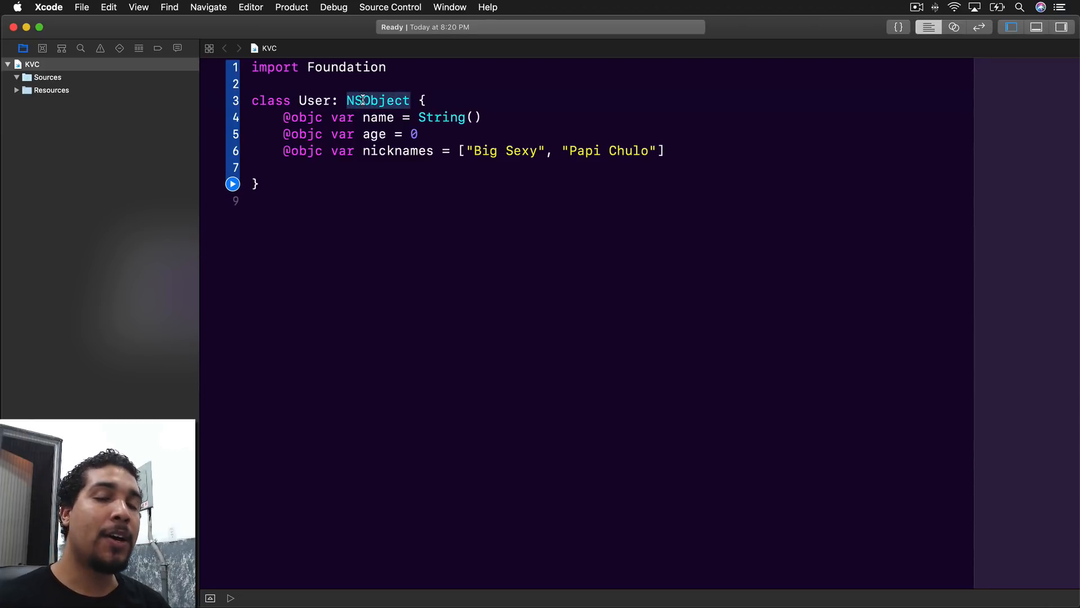
pyautogui.click(396, 117)
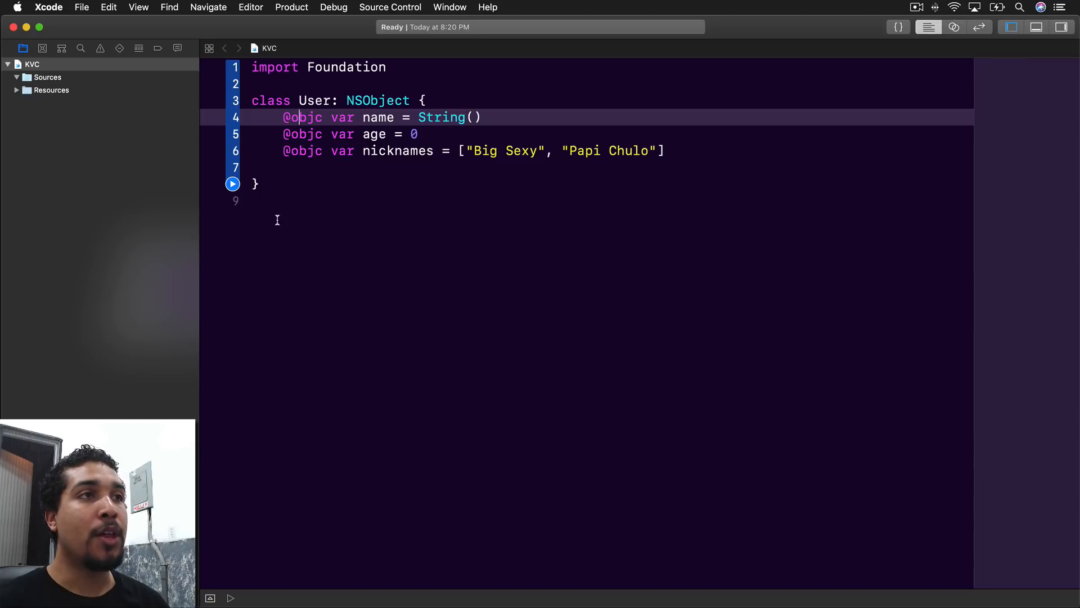
pyautogui.click(281, 183)
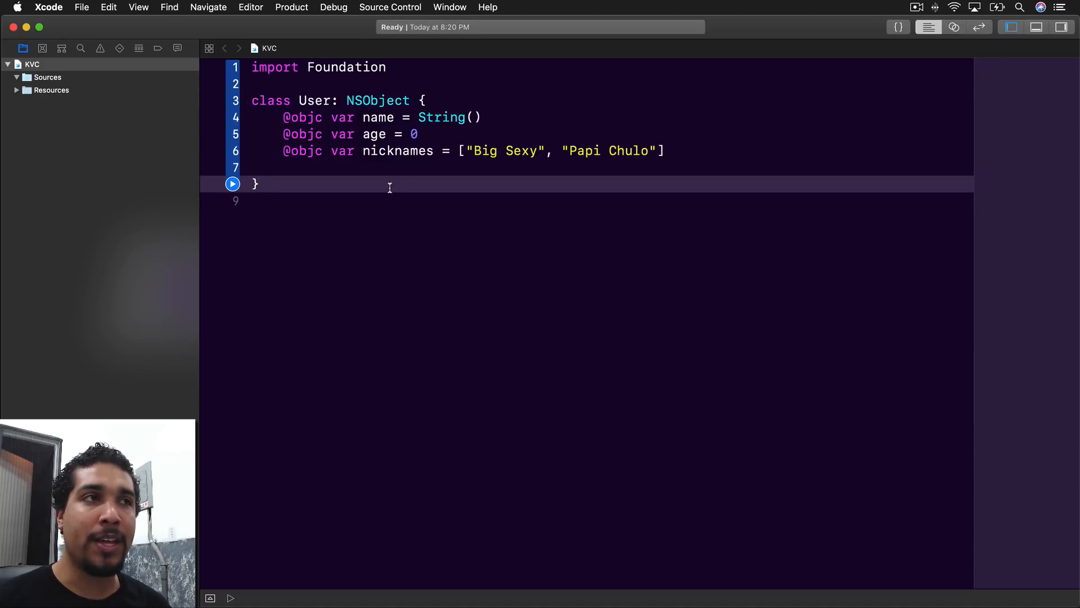
# Run the playground to print the user's name kyle, then stop it
pyautogui.press('return')
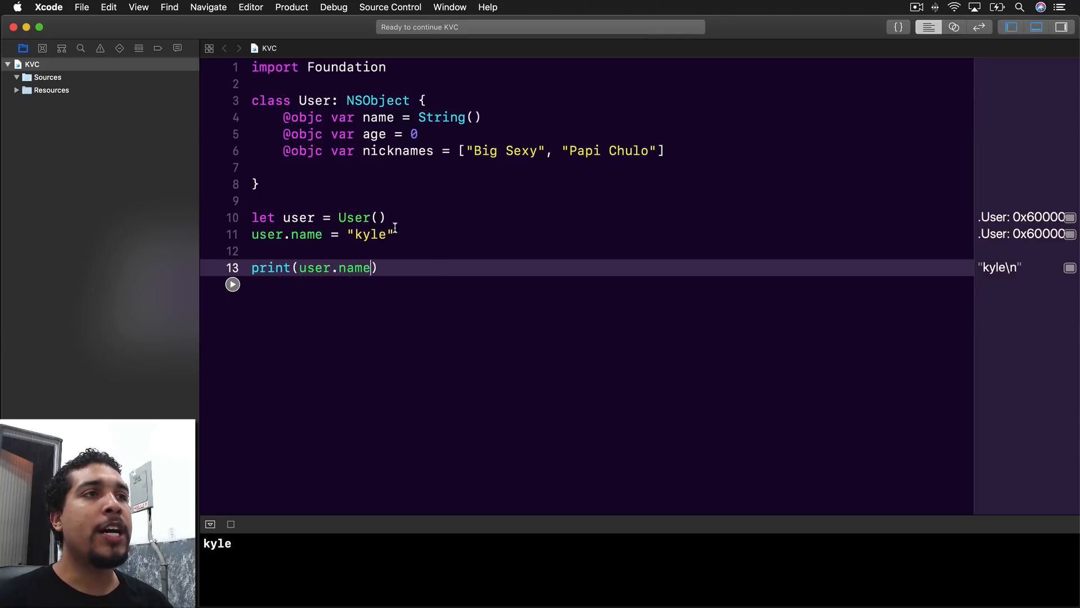
pyautogui.moveTo(289, 239)
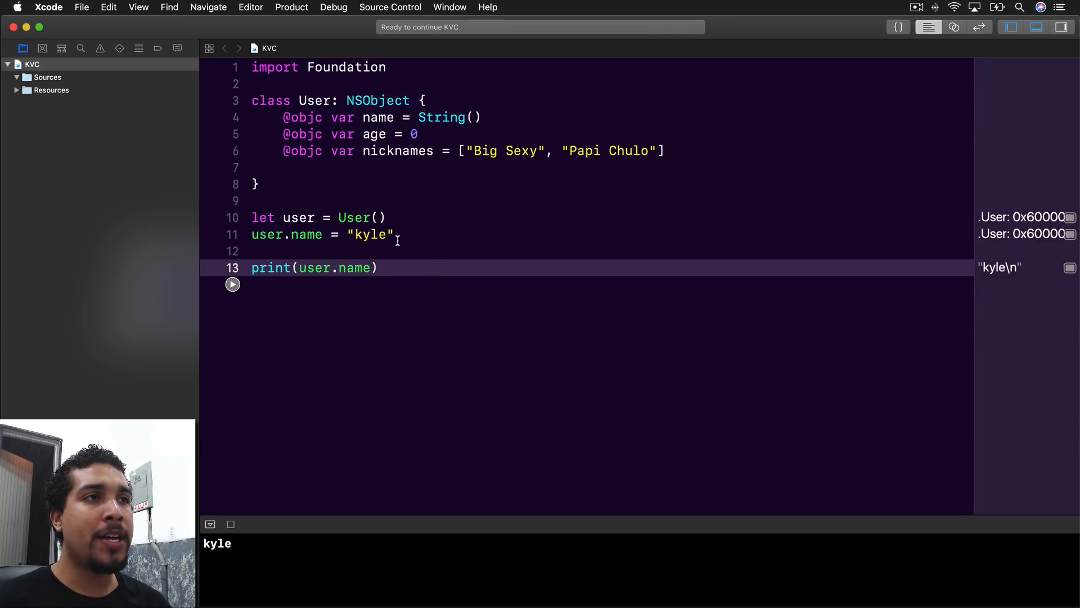
pyautogui.moveTo(286, 259)
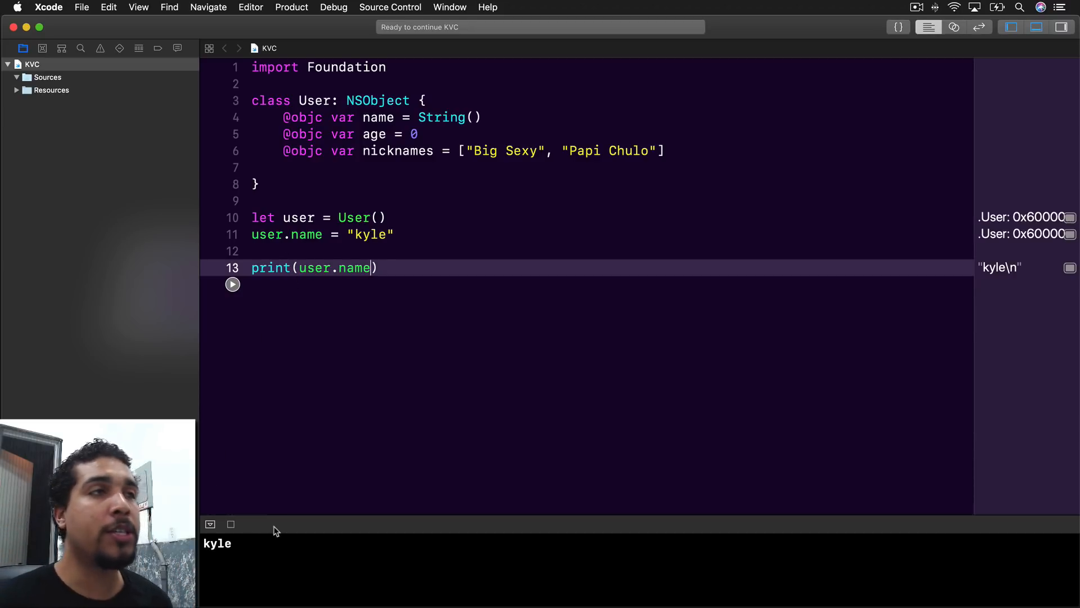
pyautogui.click(445, 217)
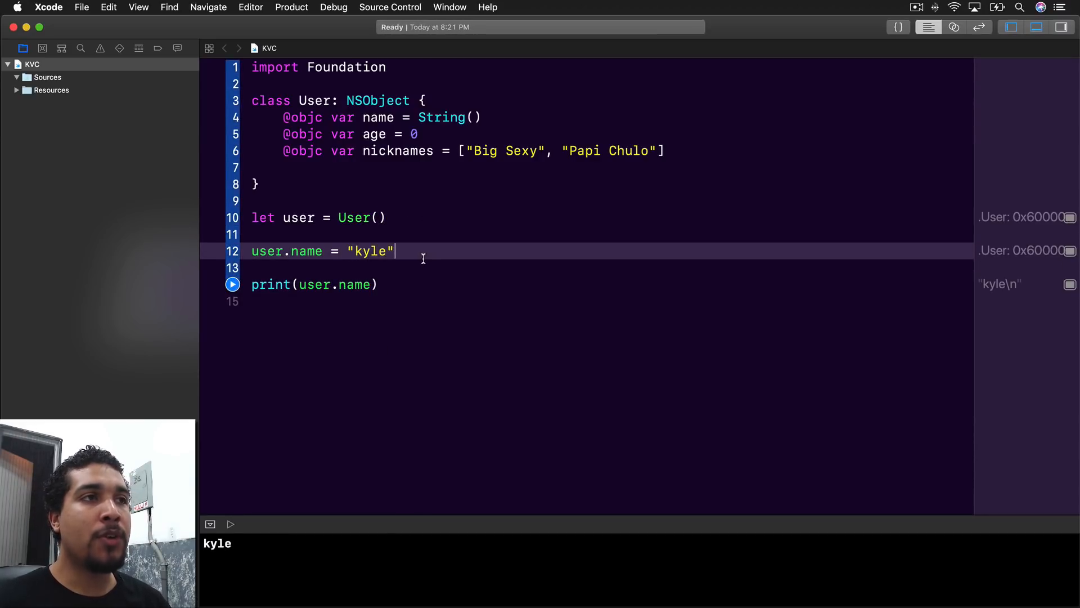
pyautogui.moveTo(456, 282)
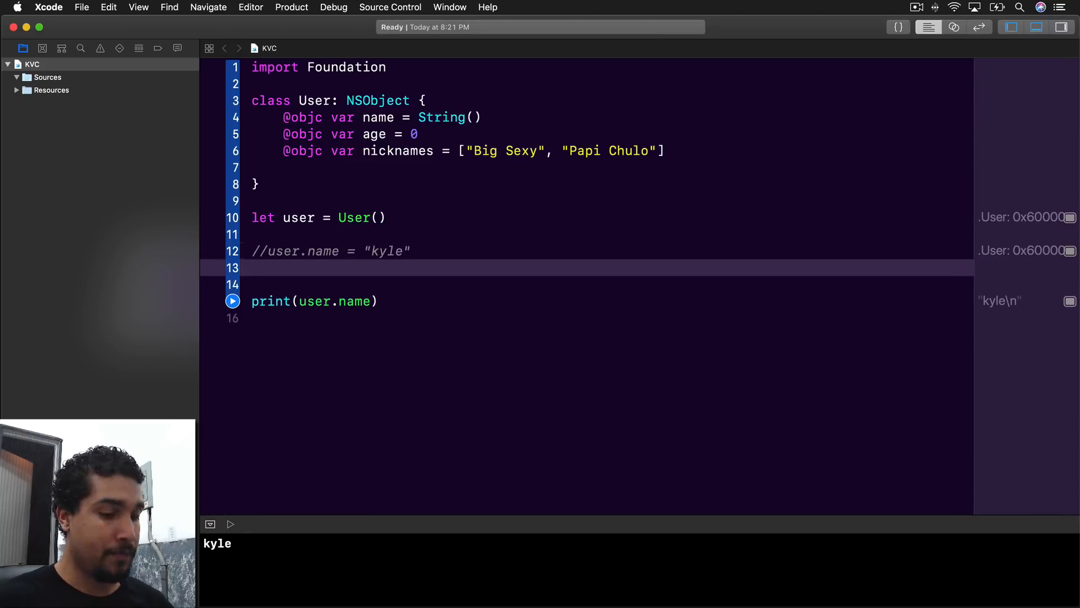
# Set the name with user.setValue("kyle", forKey: "name") and run to print kyle
pyautogui.write('user.setValue("kyle", forKey: "name")')
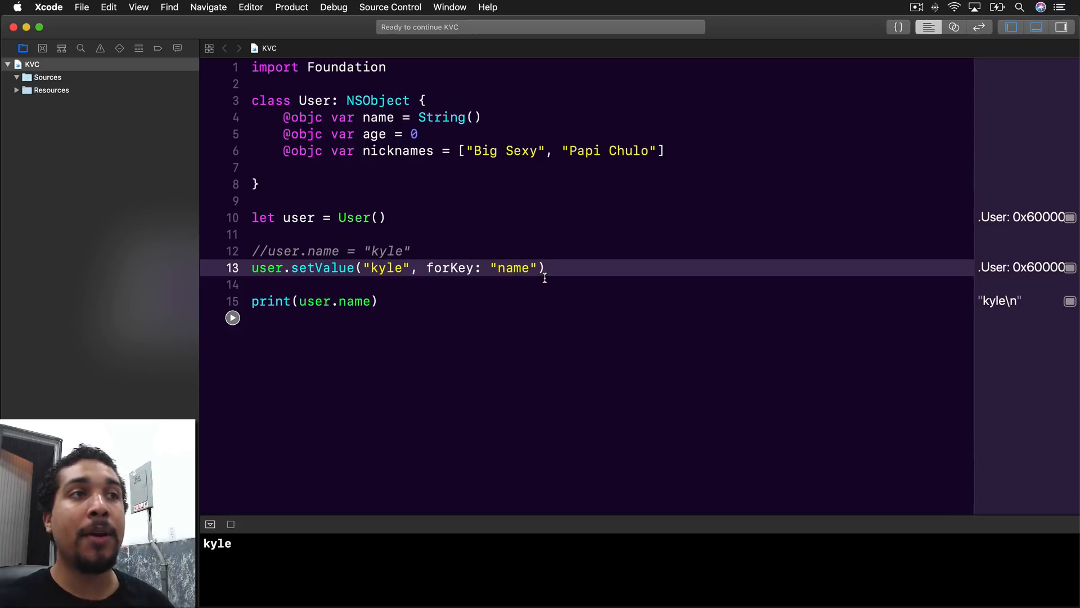
pyautogui.moveTo(514, 285)
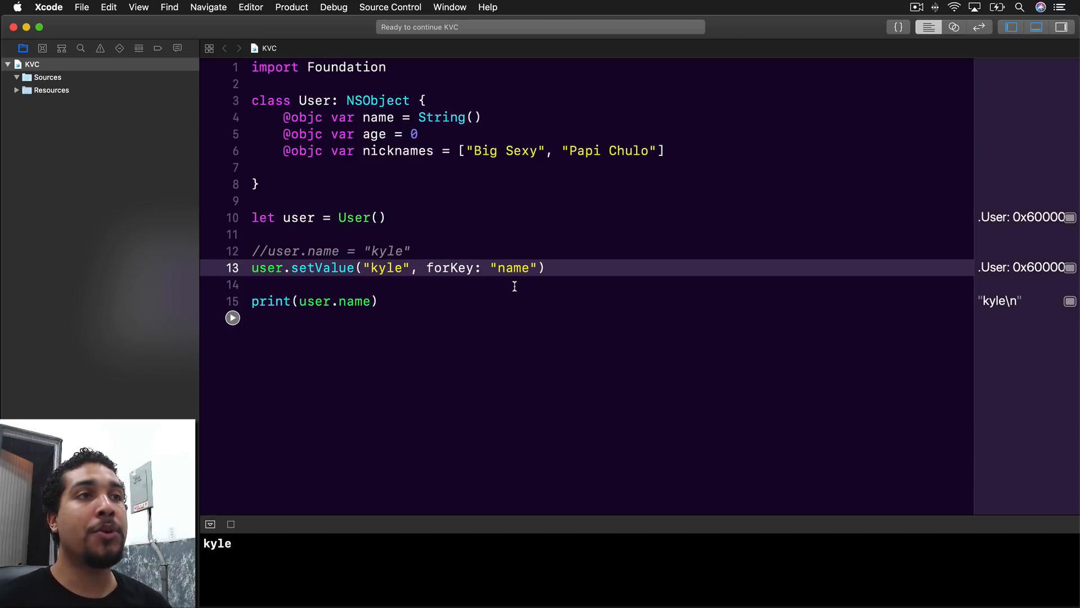
pyautogui.click(544, 268)
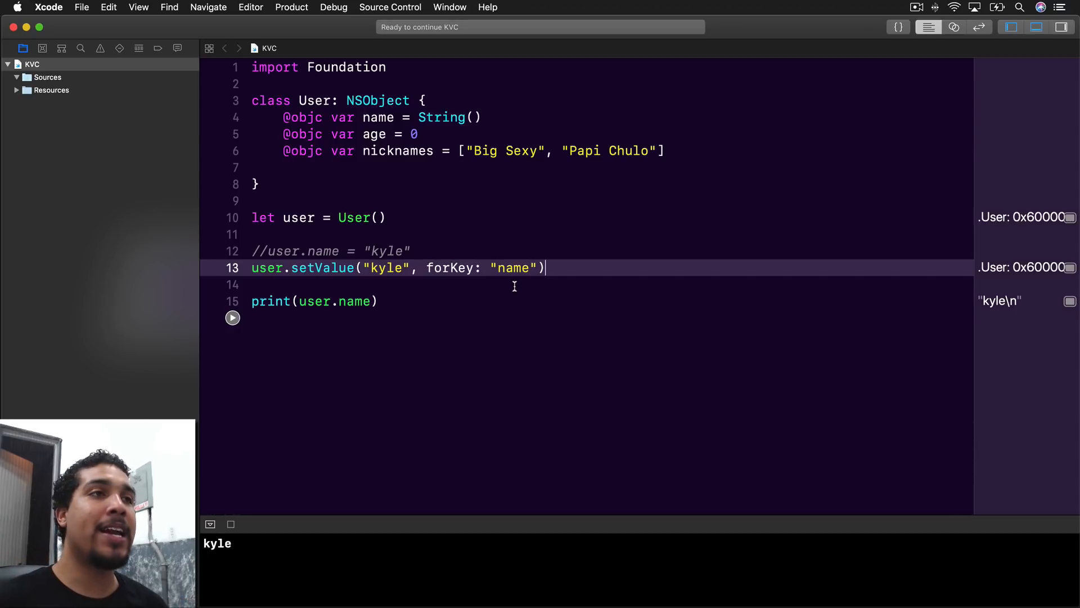
pyautogui.moveTo(454, 281)
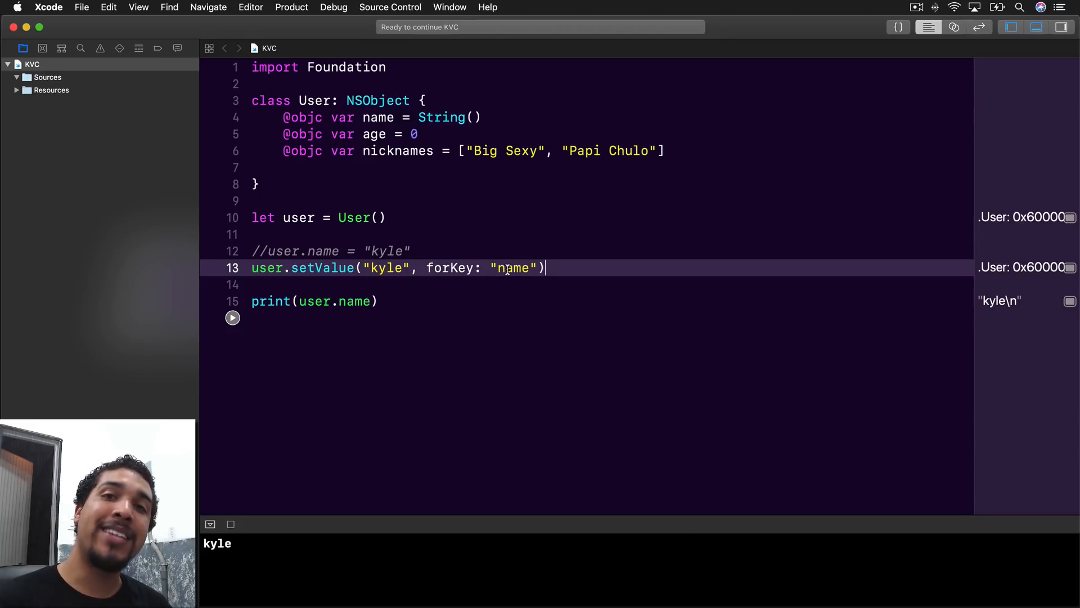
pyautogui.moveTo(529, 295)
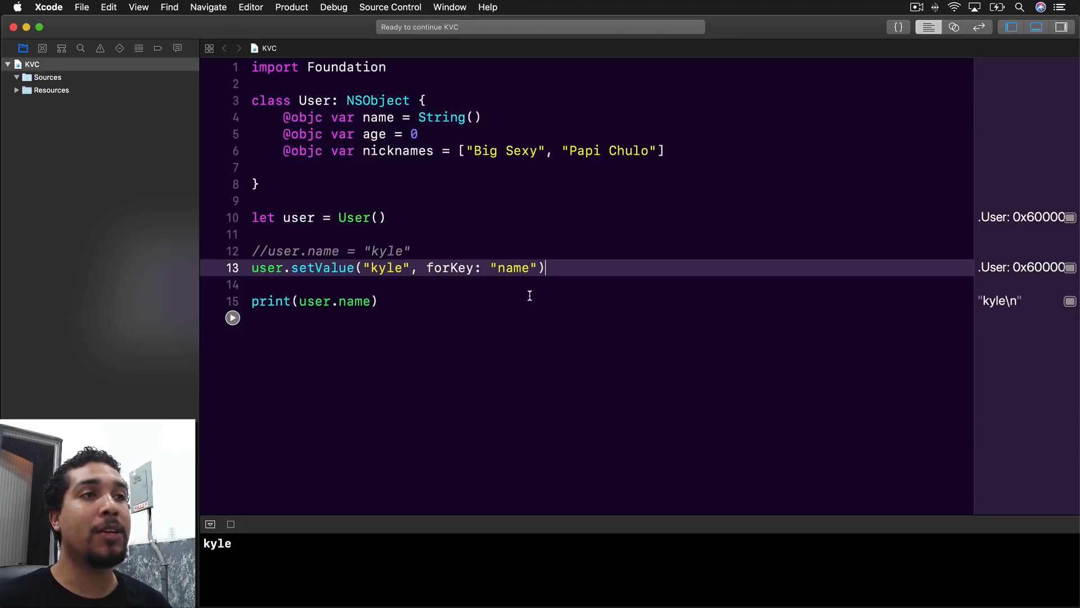
pyautogui.moveTo(538, 311)
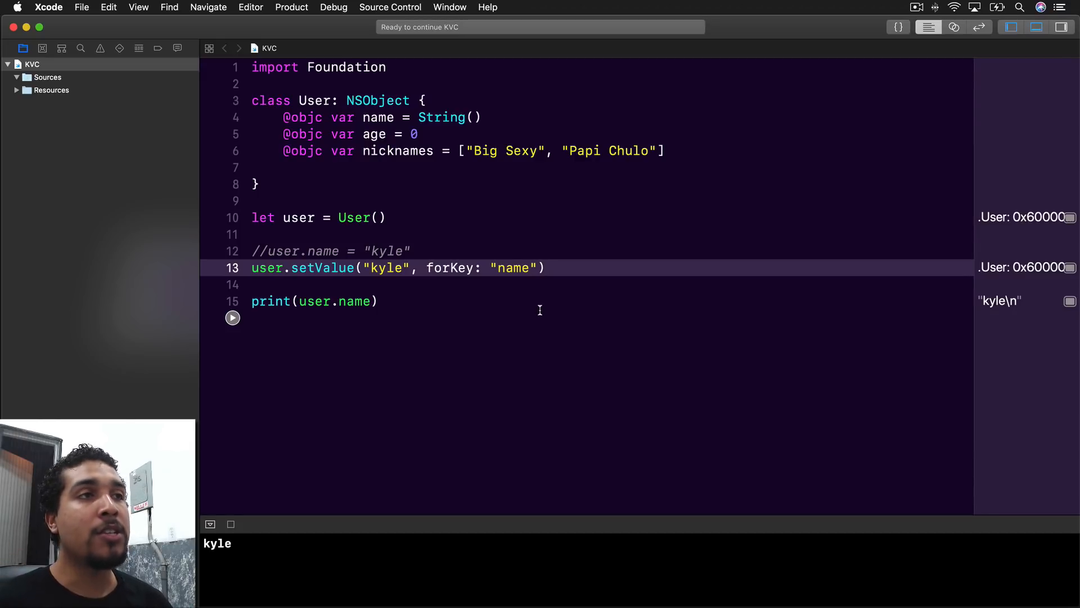
pyautogui.moveTo(485, 312)
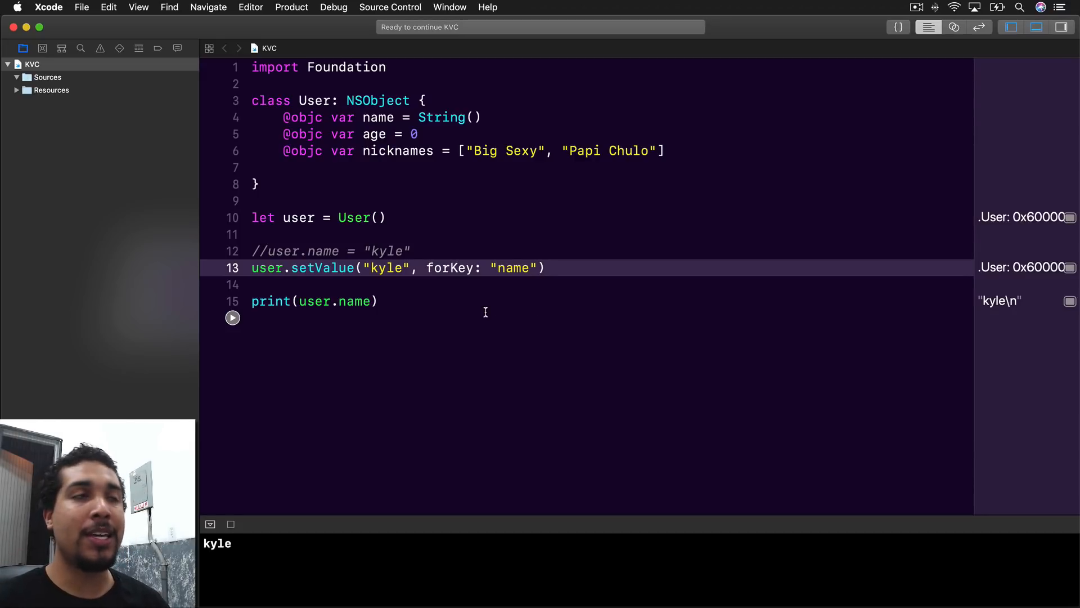
pyautogui.moveTo(595, 392)
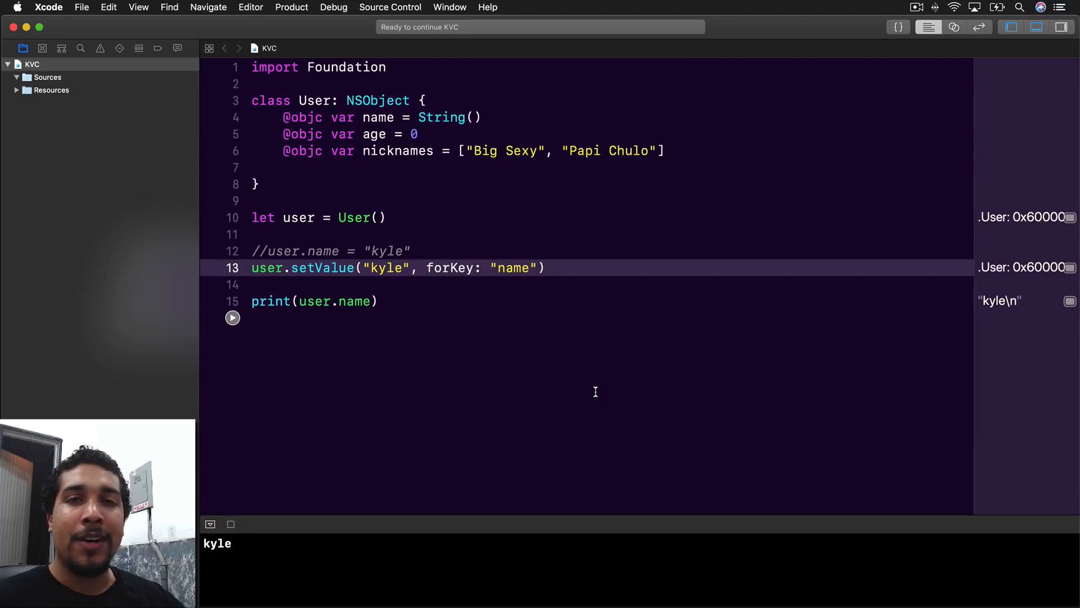
pyautogui.moveTo(495, 365)
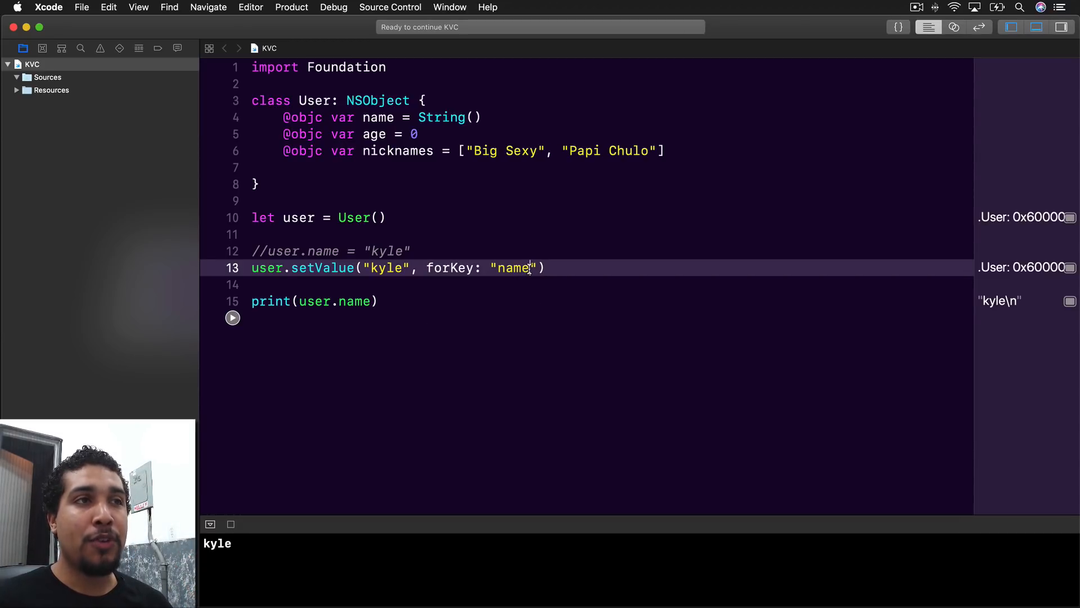
# Delete the final 'e' so the key reads "nam" and the run crashes with SIGABRT
pyautogui.press('backspace')
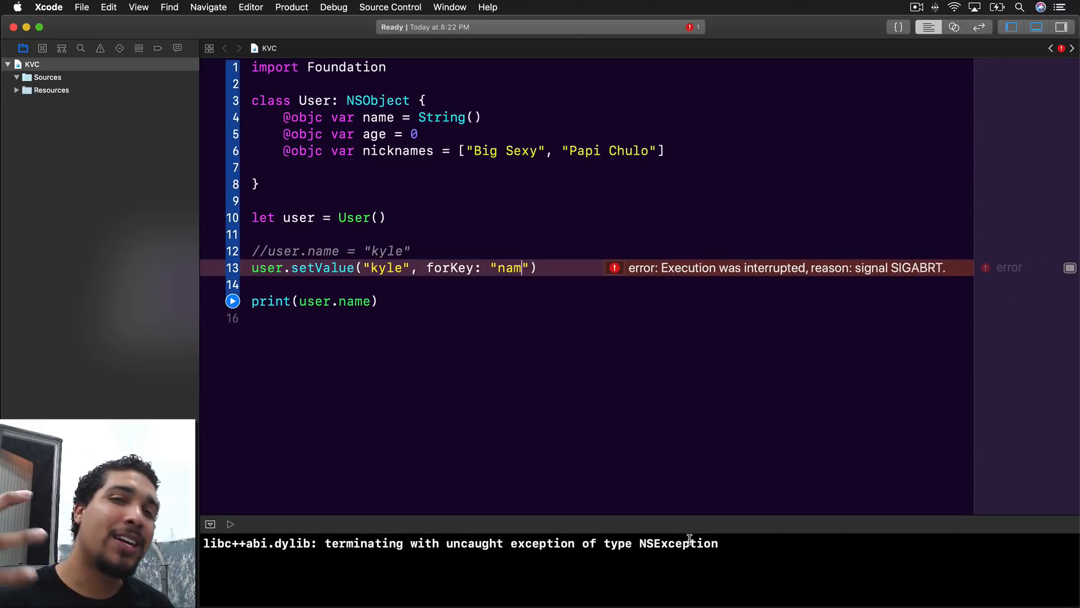
pyautogui.moveTo(552, 297)
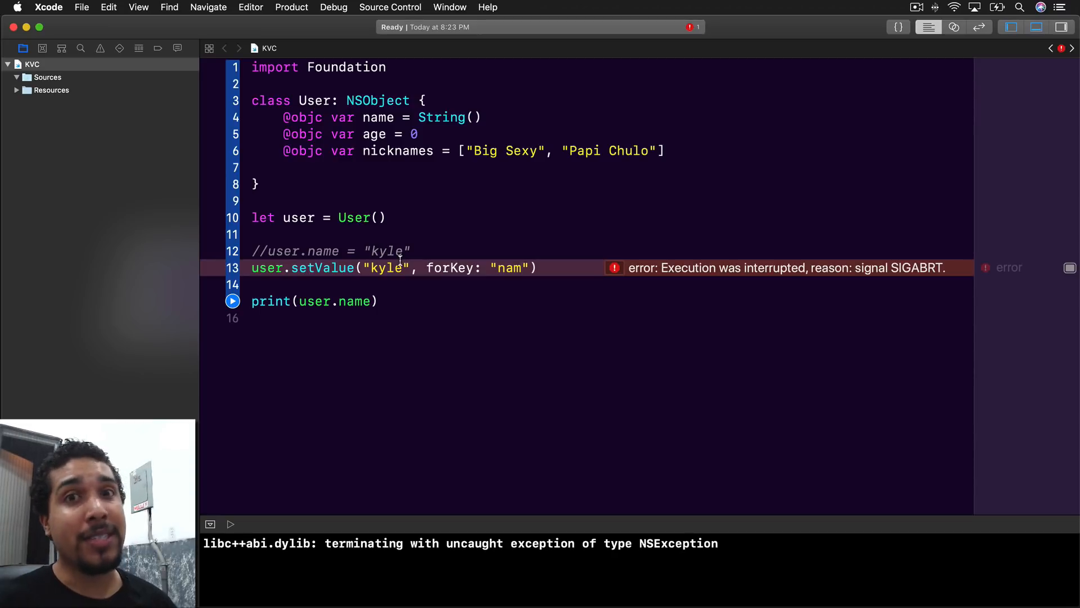
# Check the Issue navigator and restore the key to "name"
pyautogui.click(138, 49)
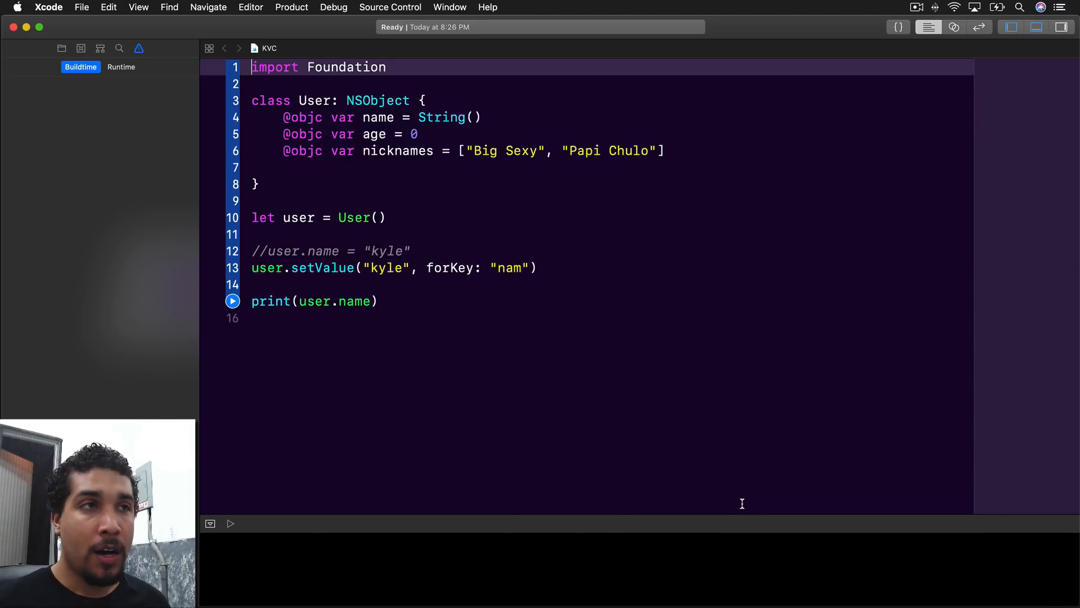
pyautogui.moveTo(413, 377)
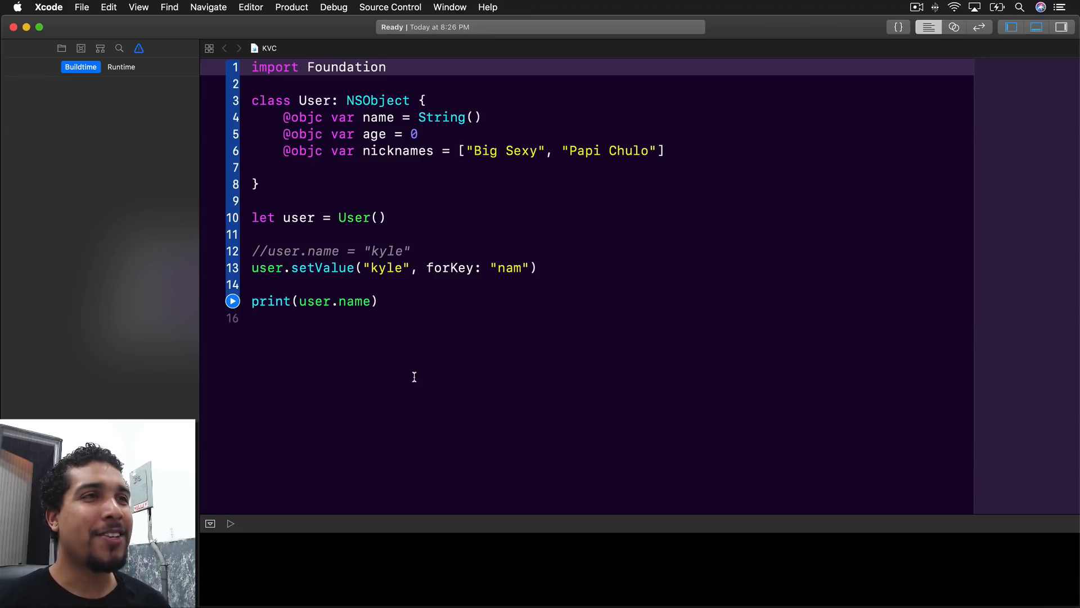
pyautogui.moveTo(520, 275)
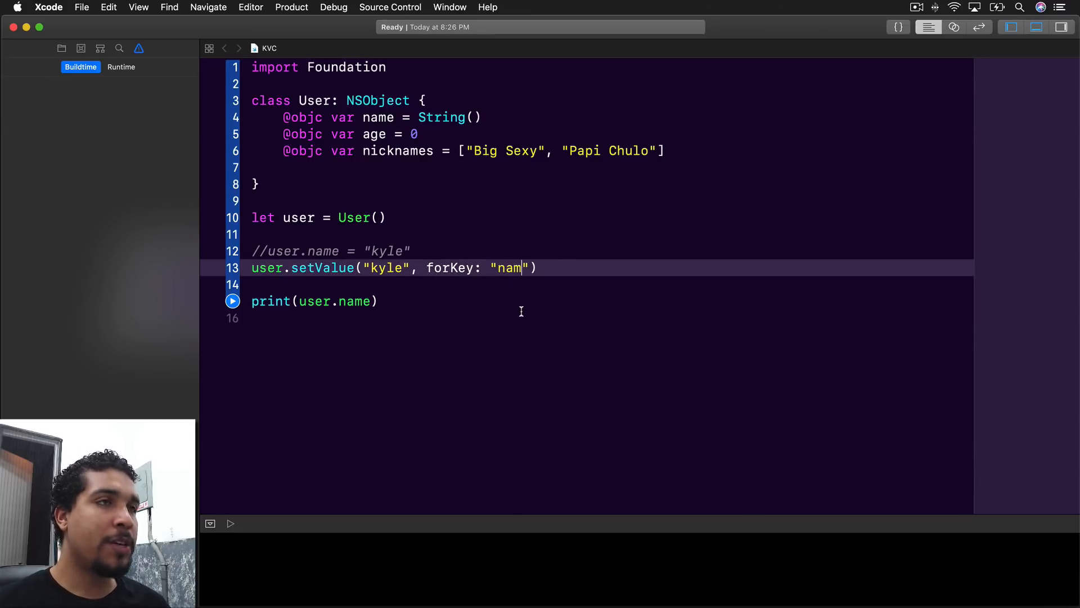
pyautogui.write('e')
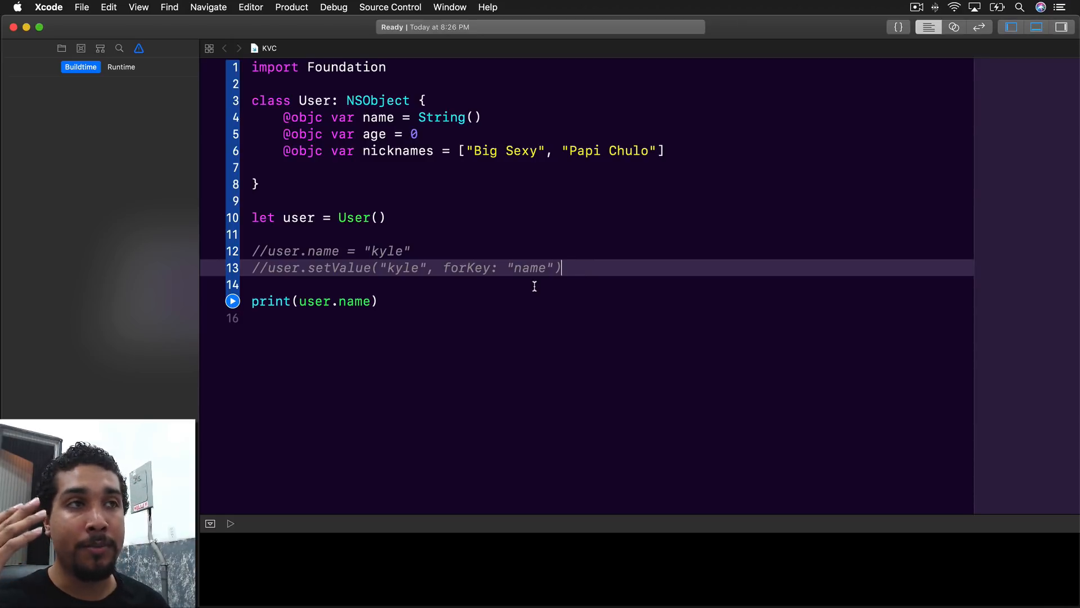
pyautogui.moveTo(289, 276)
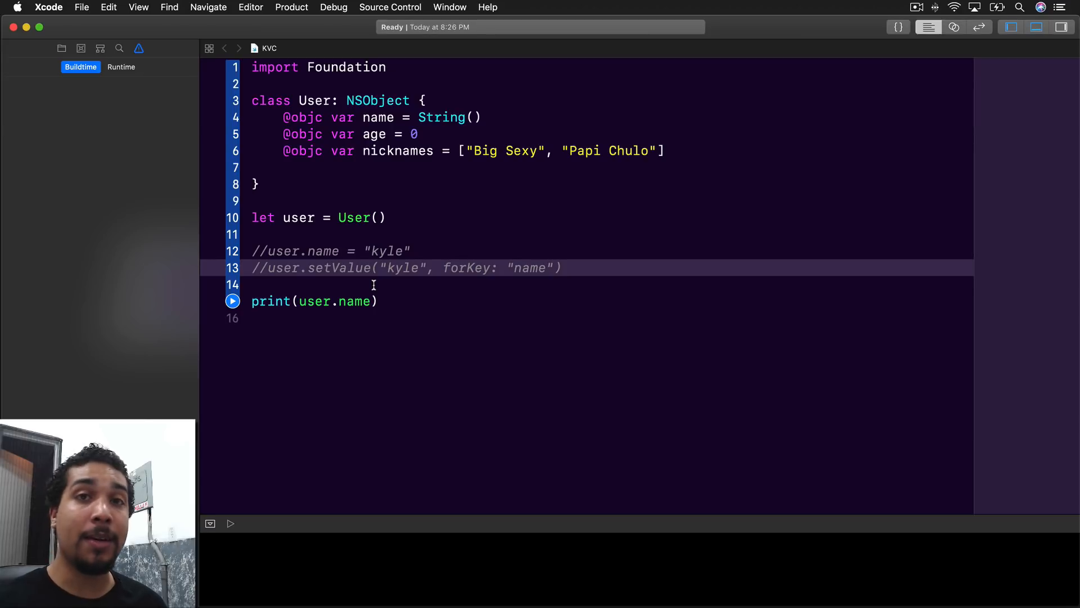
# Add user.setValue("kilo loco", forKey: #keyPath(User.name))
pyautogui.write('user.setValue("kilo loco", forKey: #')
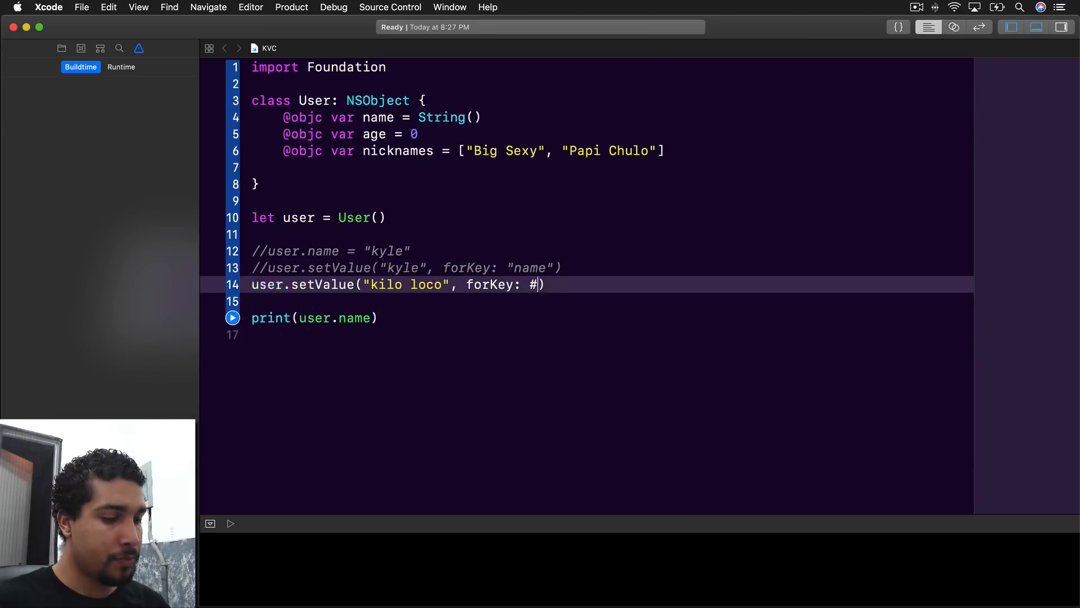
pyautogui.write('keyPath(User.name)')
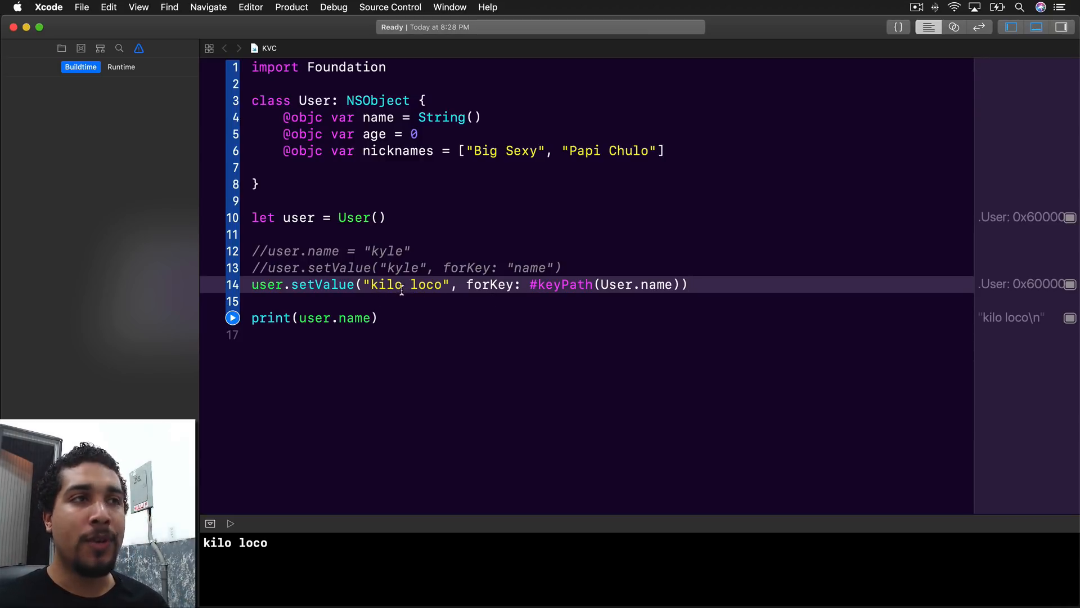
pyautogui.moveTo(489, 312)
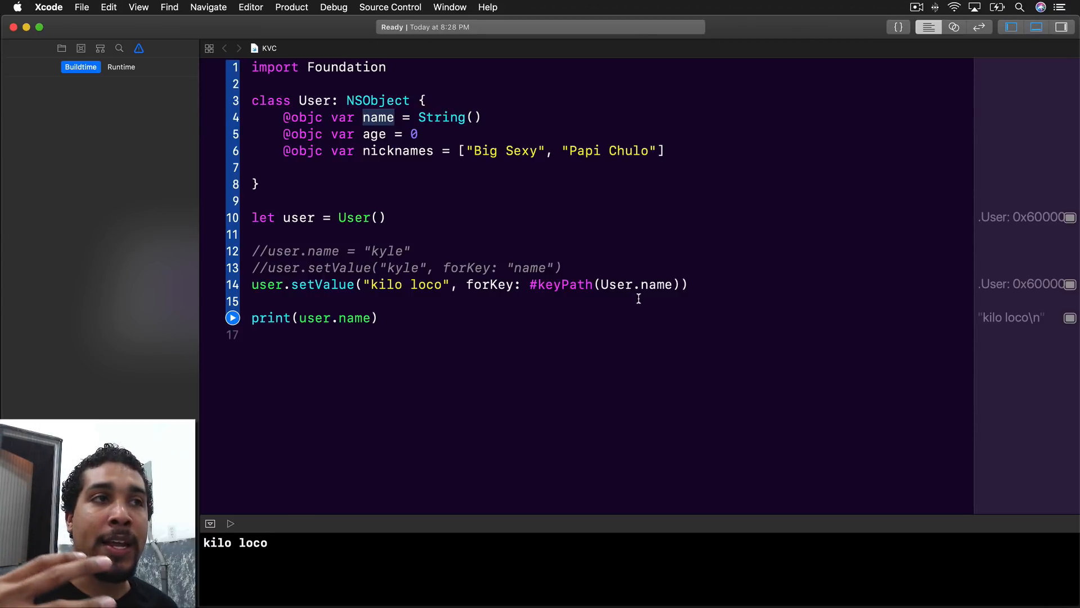
pyautogui.moveTo(609, 285)
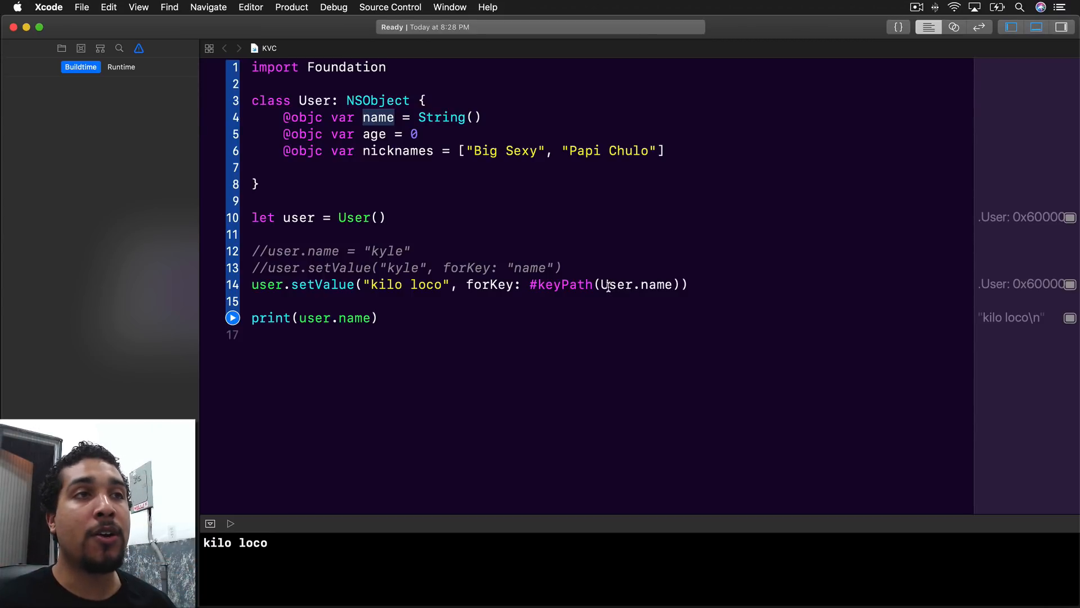
# Retype the key path member after 'User.', choosing name from autocomplete
pyautogui.doubleClick(656, 284)
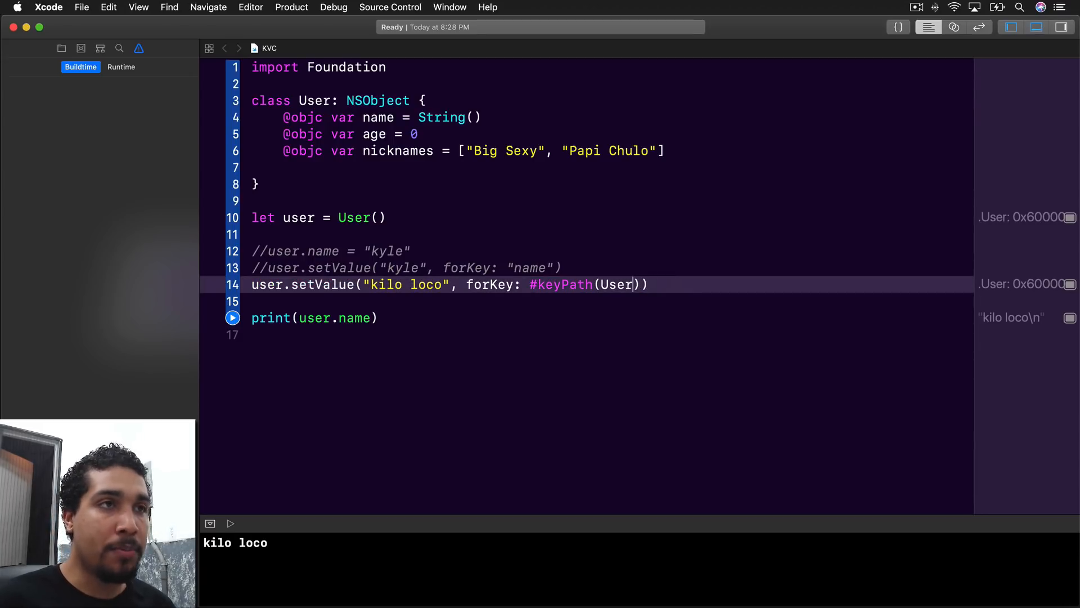
pyautogui.write('.name')
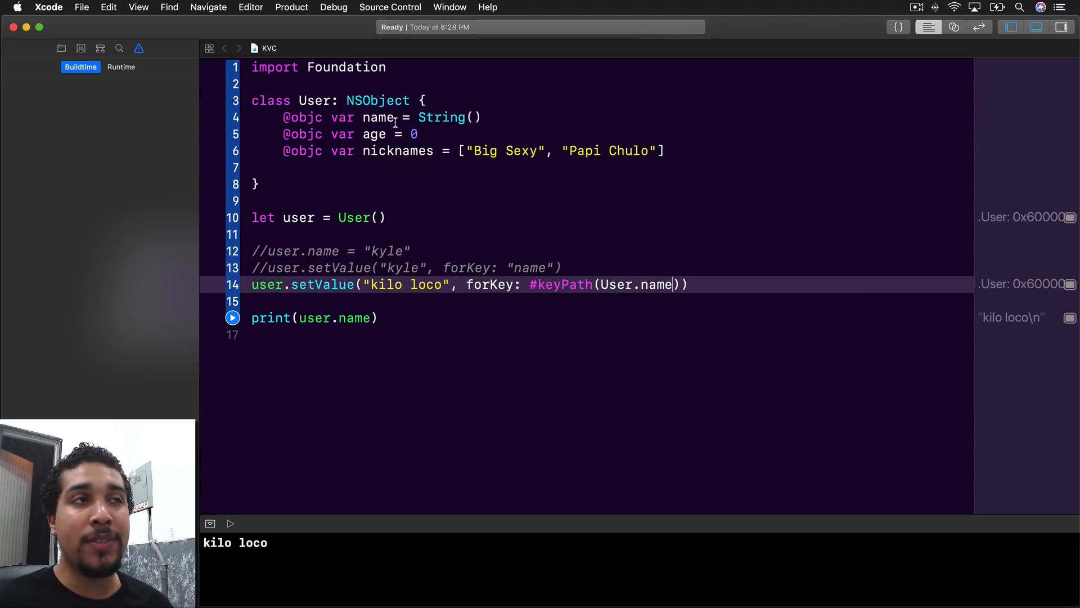
pyautogui.press('backspace')
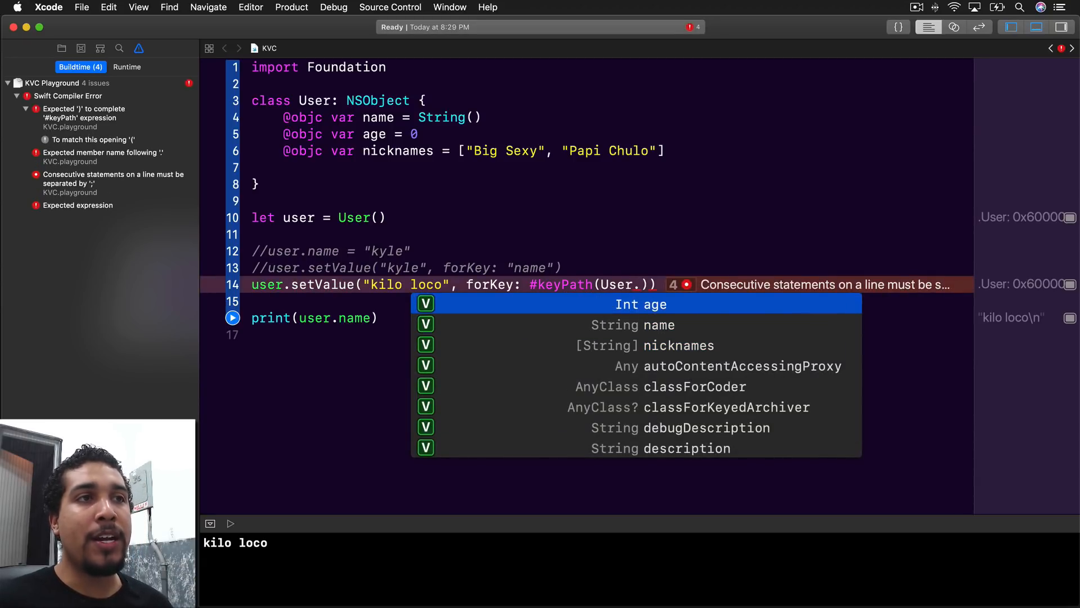
pyautogui.press('Down')
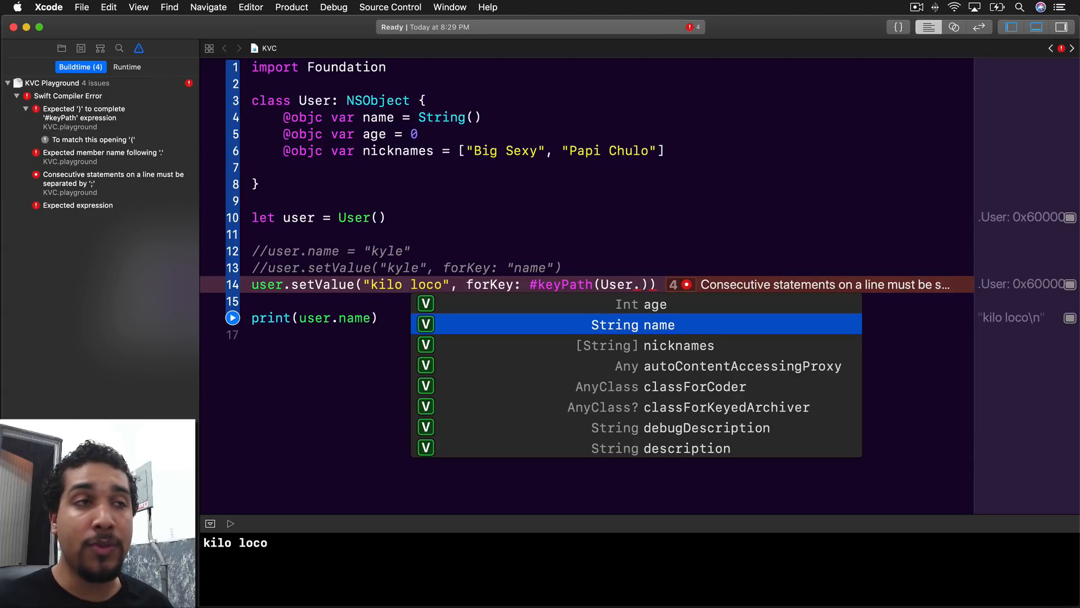
pyautogui.click(632, 324)
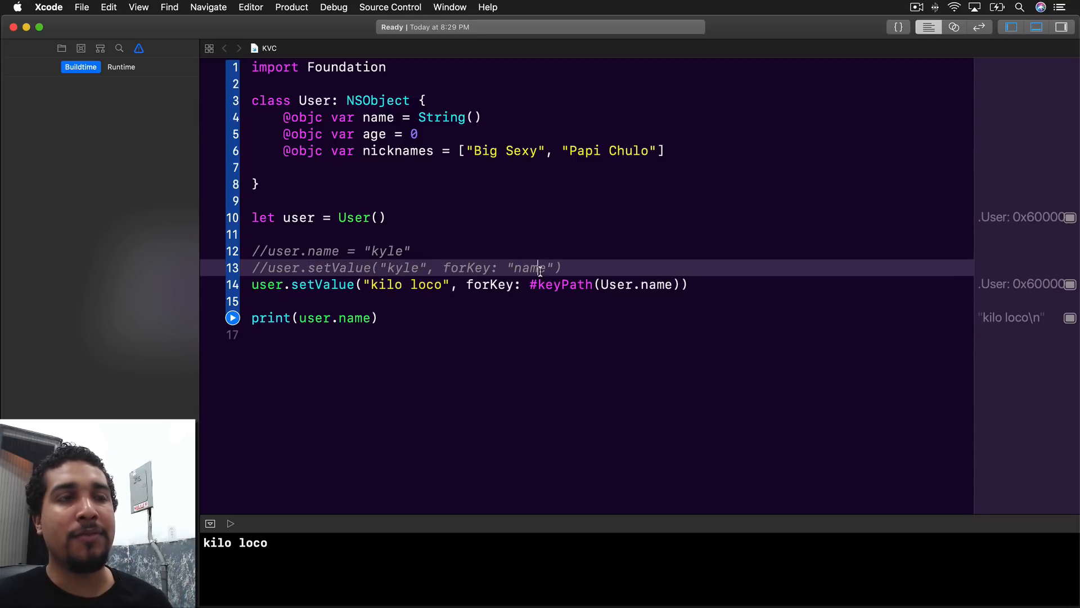
pyautogui.moveTo(628, 347)
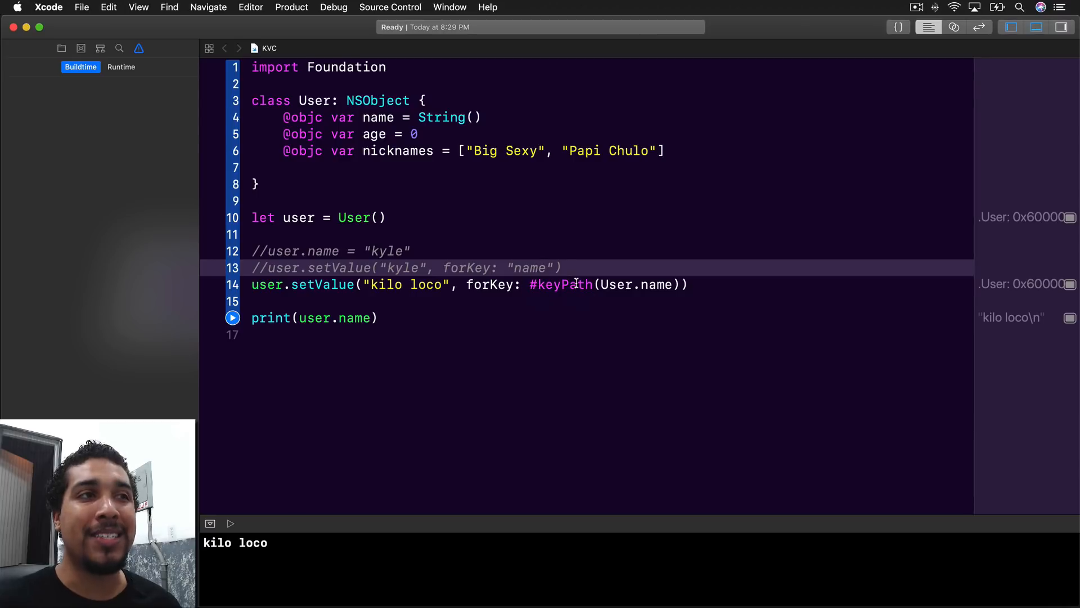
pyautogui.moveTo(537, 268)
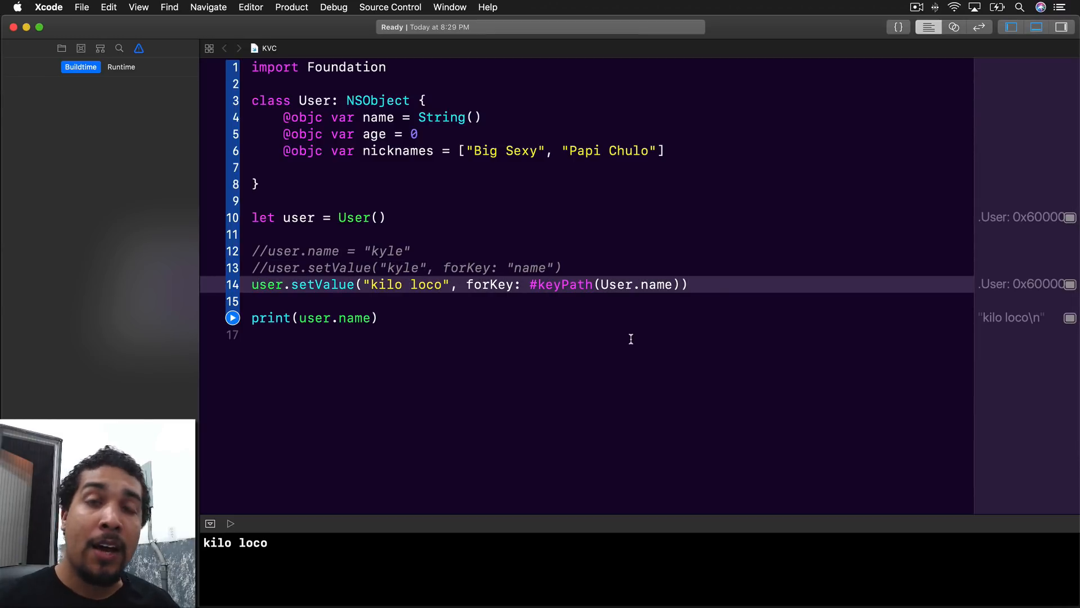
pyautogui.moveTo(458, 285)
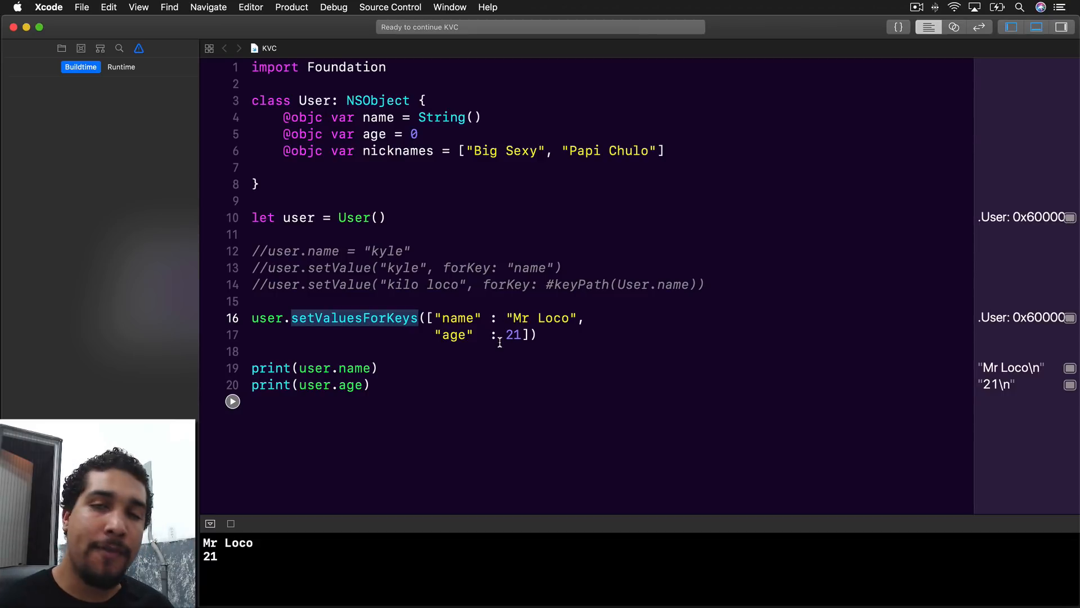
pyautogui.moveTo(457, 360)
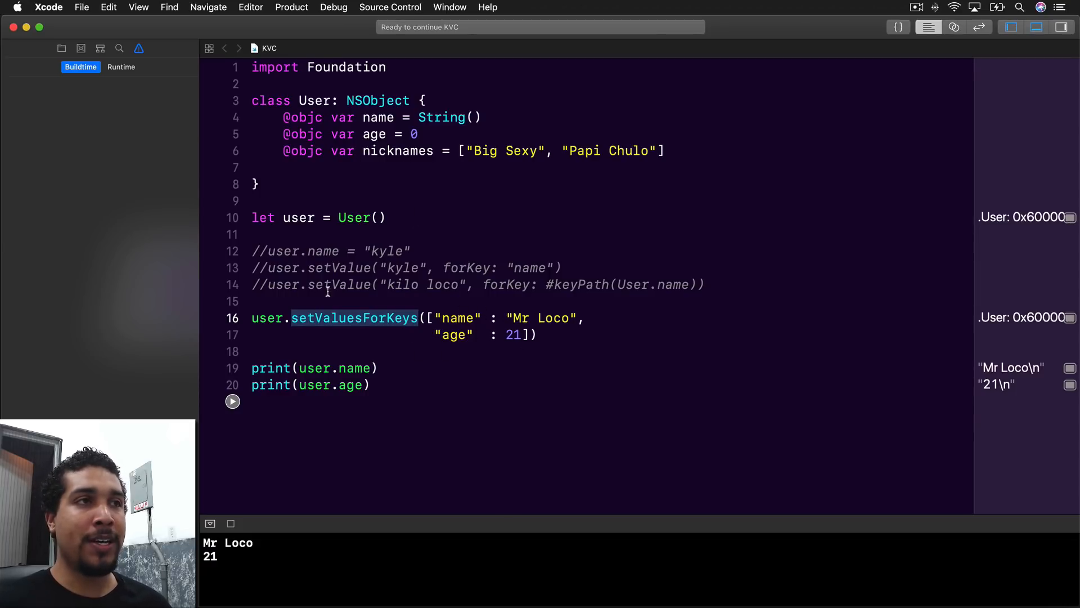
pyautogui.moveTo(439, 336)
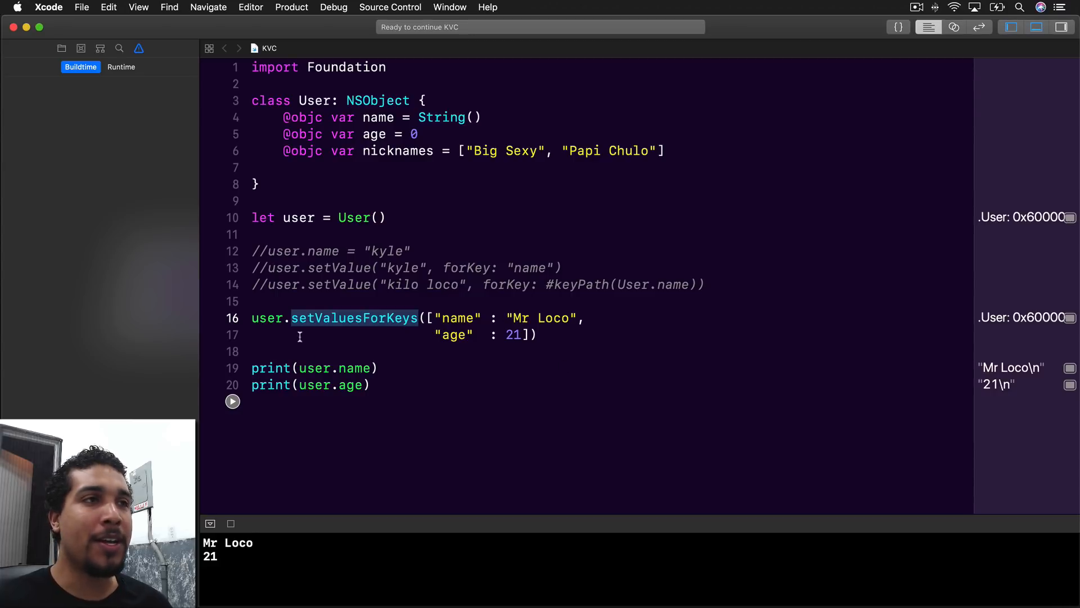
pyautogui.moveTo(384, 342)
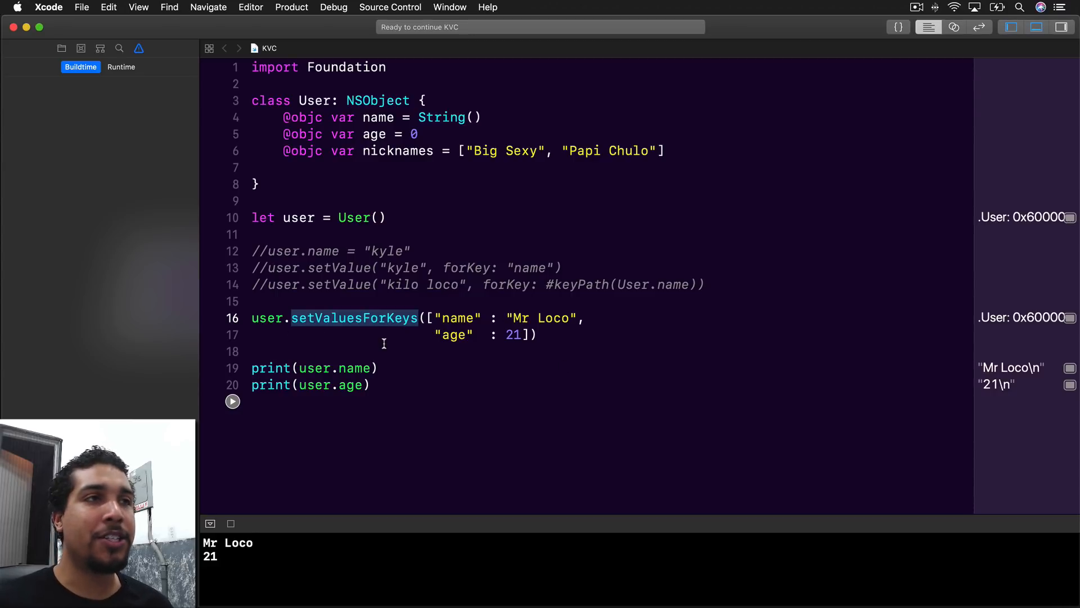
pyautogui.moveTo(421, 395)
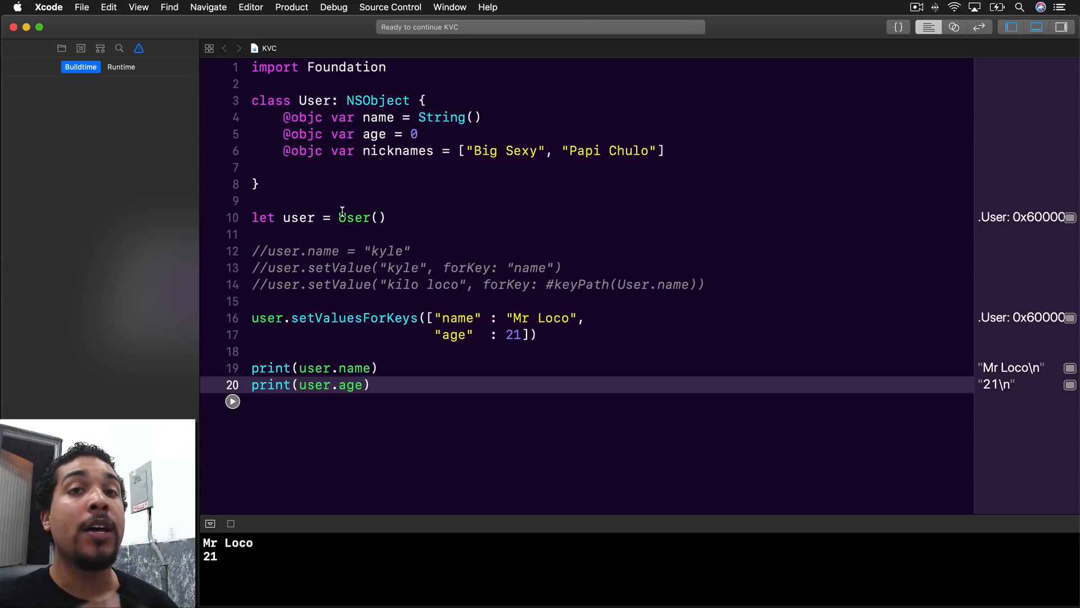
pyautogui.moveTo(289, 149)
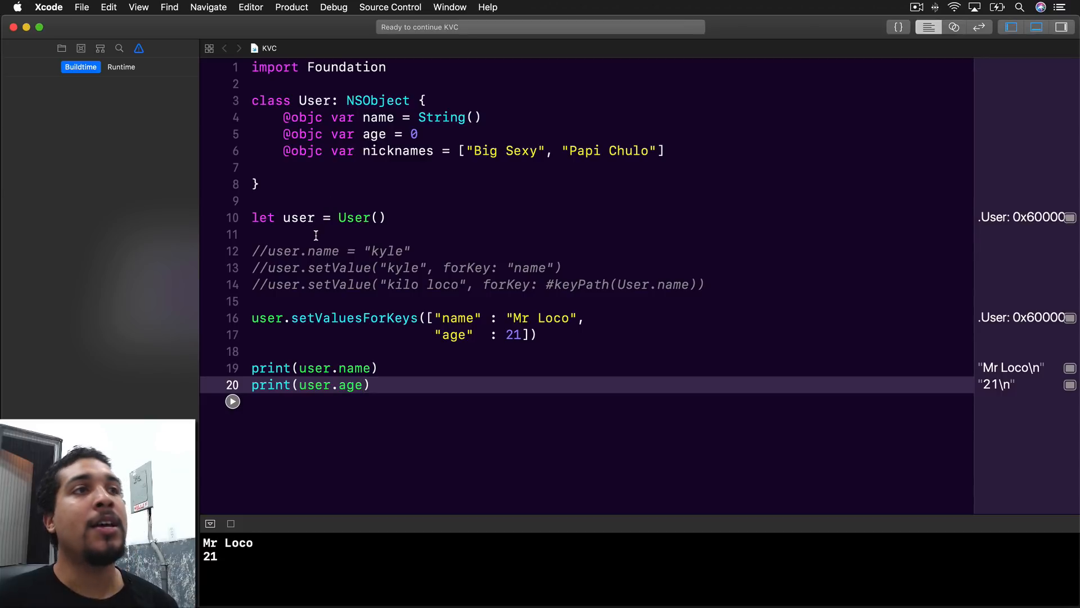
pyautogui.moveTo(356, 174)
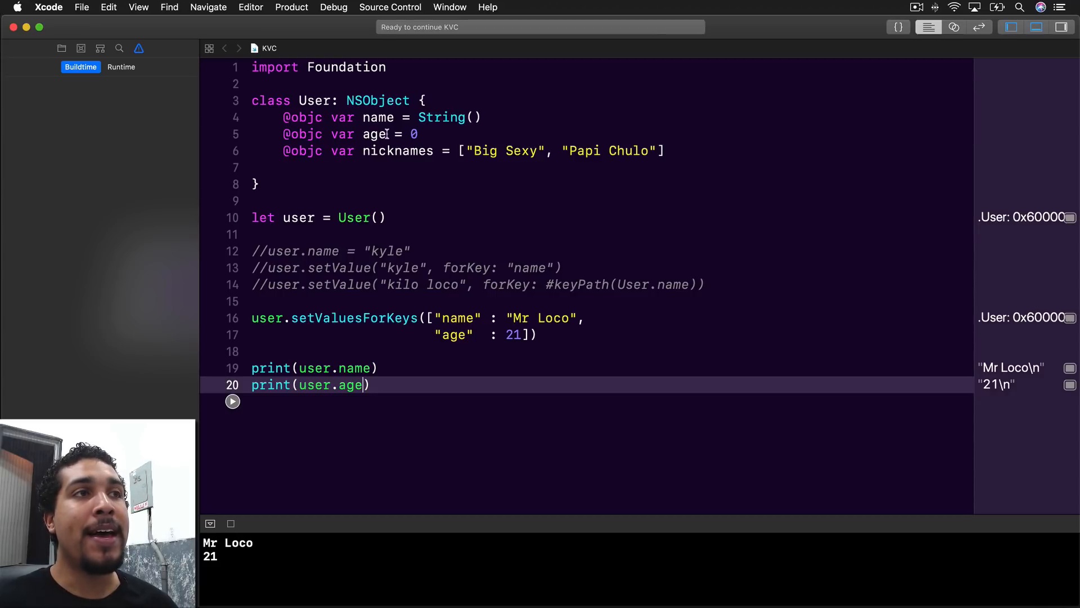
pyautogui.click(378, 117)
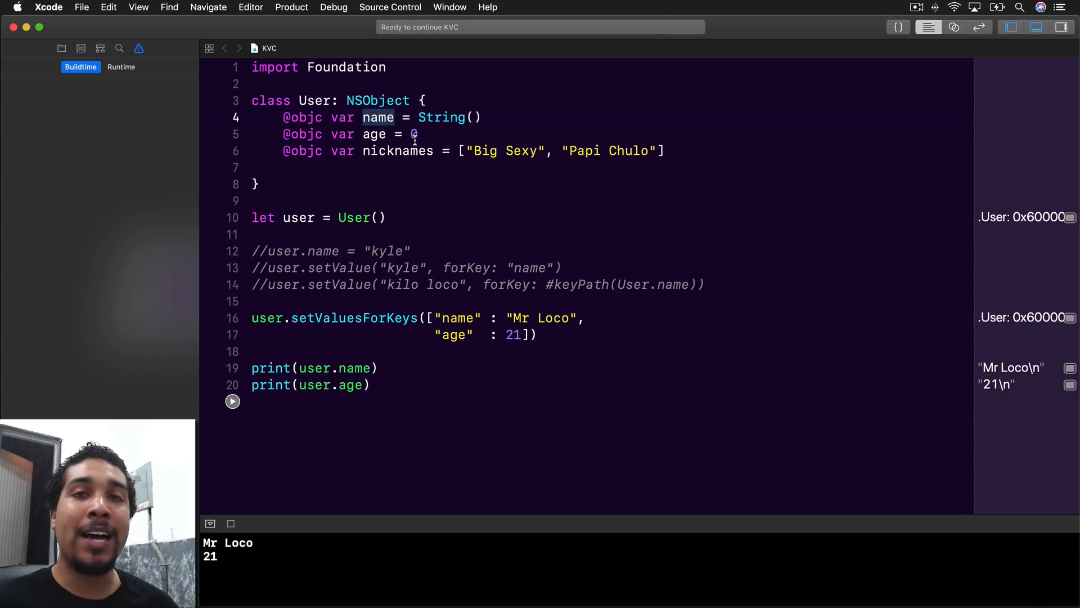
pyautogui.moveTo(404, 188)
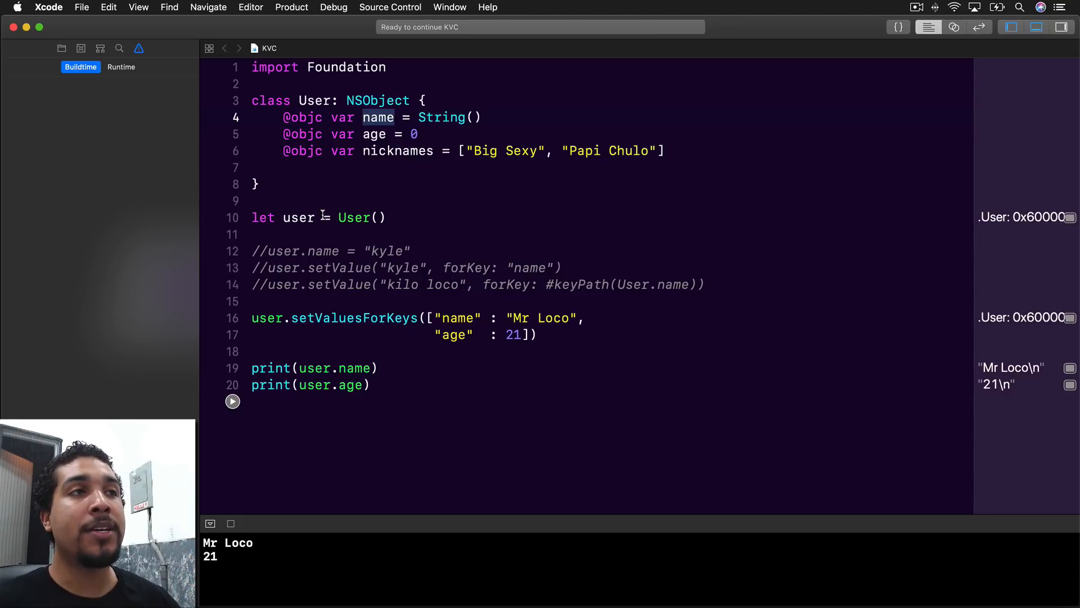
pyautogui.moveTo(329, 210)
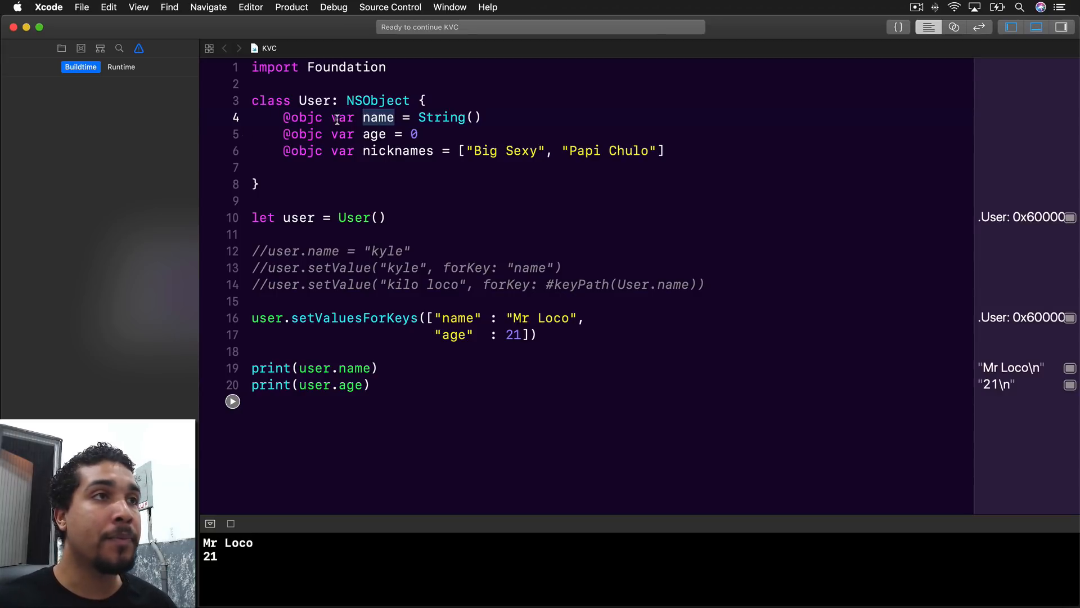
# Declare the name property private so print(user.name) becomes inaccessible
pyautogui.write('private')
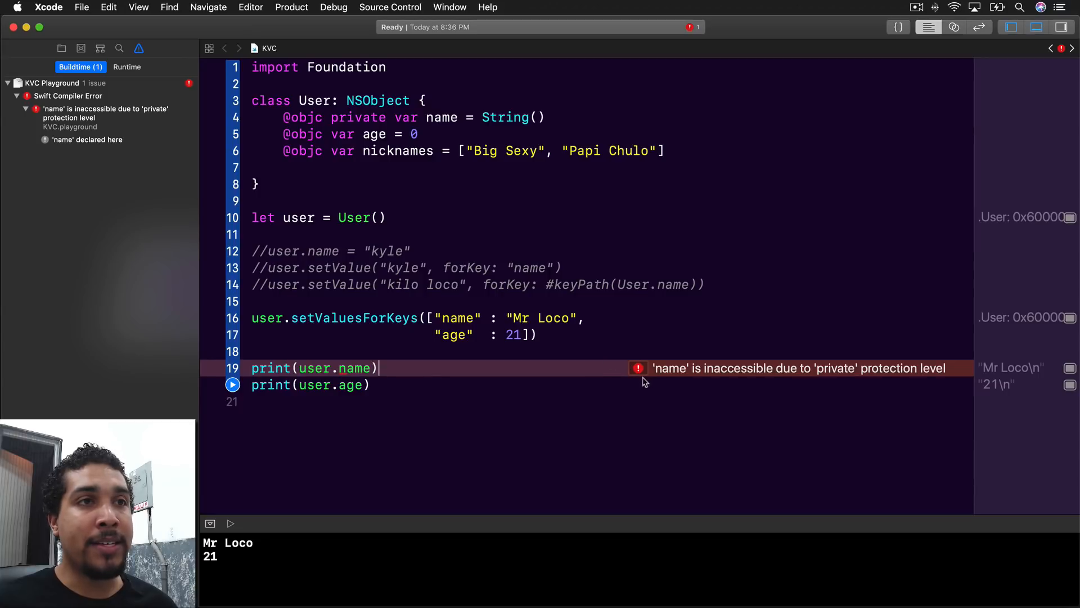
pyautogui.moveTo(920, 407)
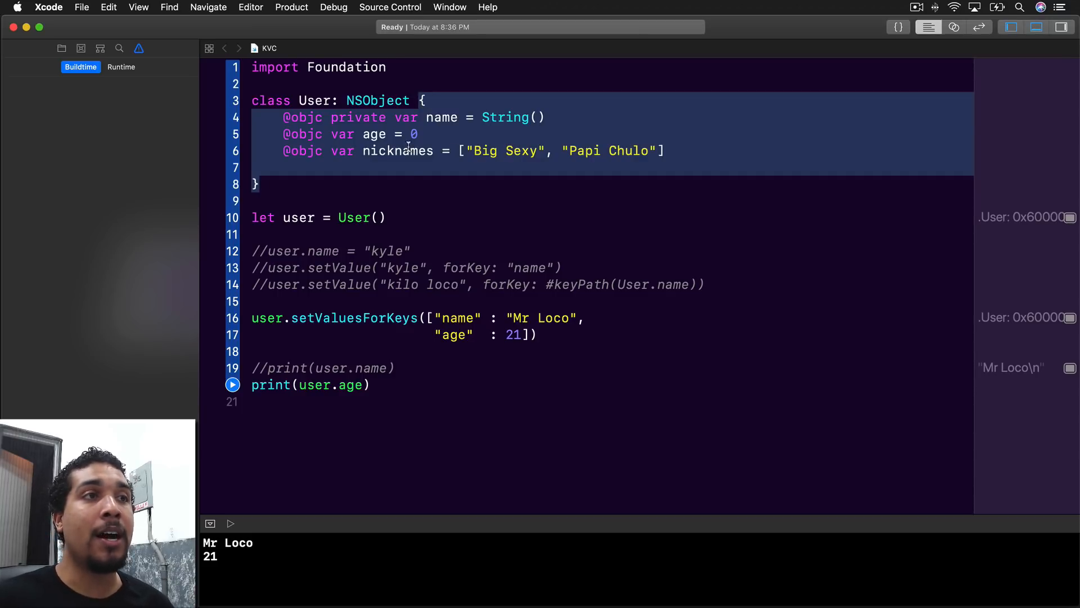
pyautogui.moveTo(341, 217)
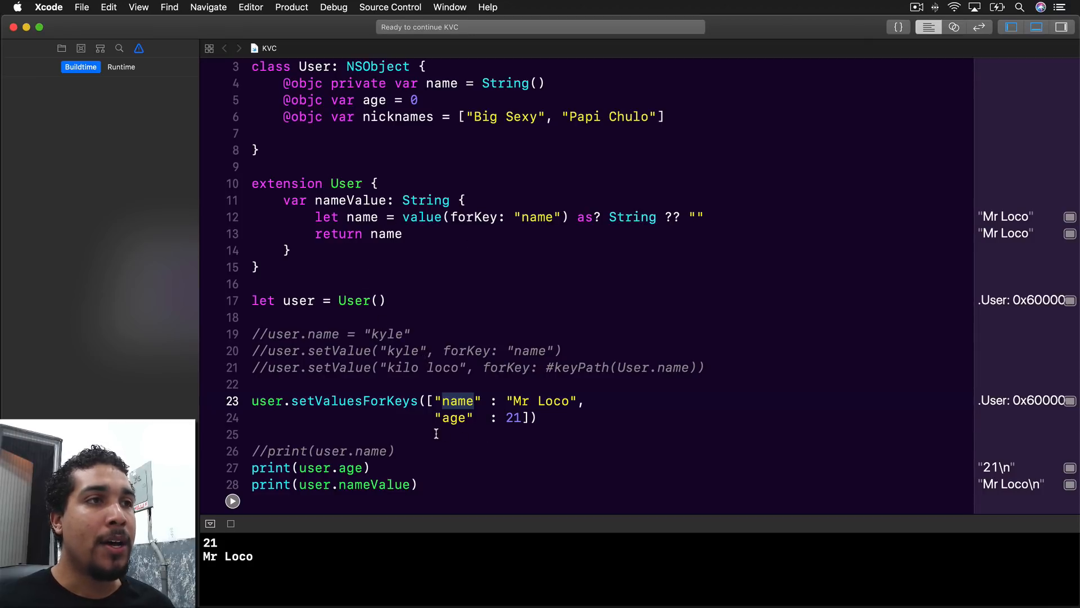
# Move to the commented setValue kyle line before adding the extension-based print
pyautogui.click(437, 435)
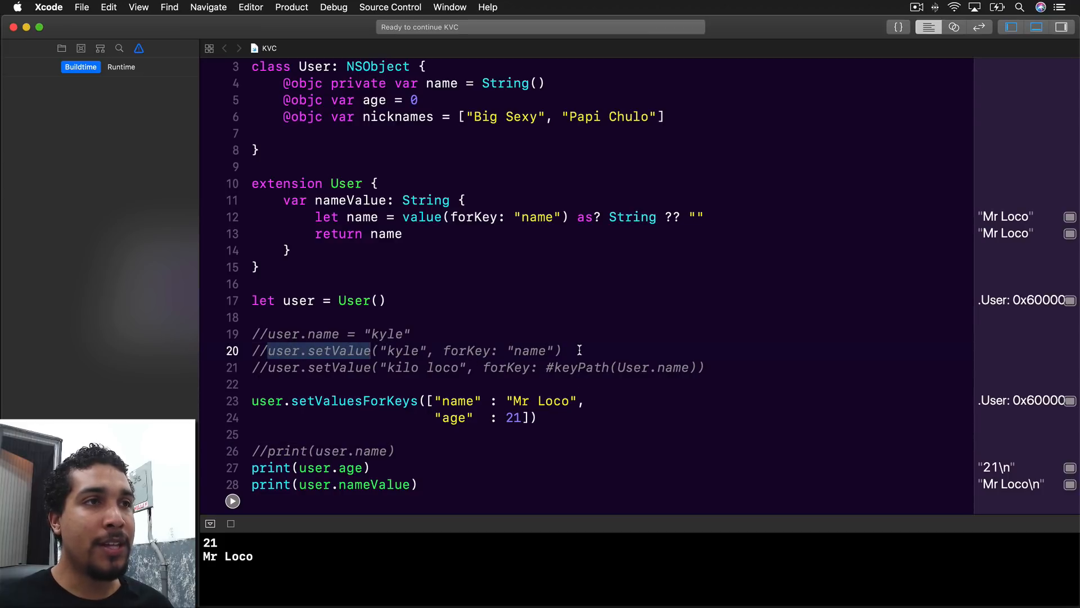
# Re-enable setValue("kyle", forKey: "name") and comment out setValuesForKeys so output shows 0 and kyle
pyautogui.click(562, 351)
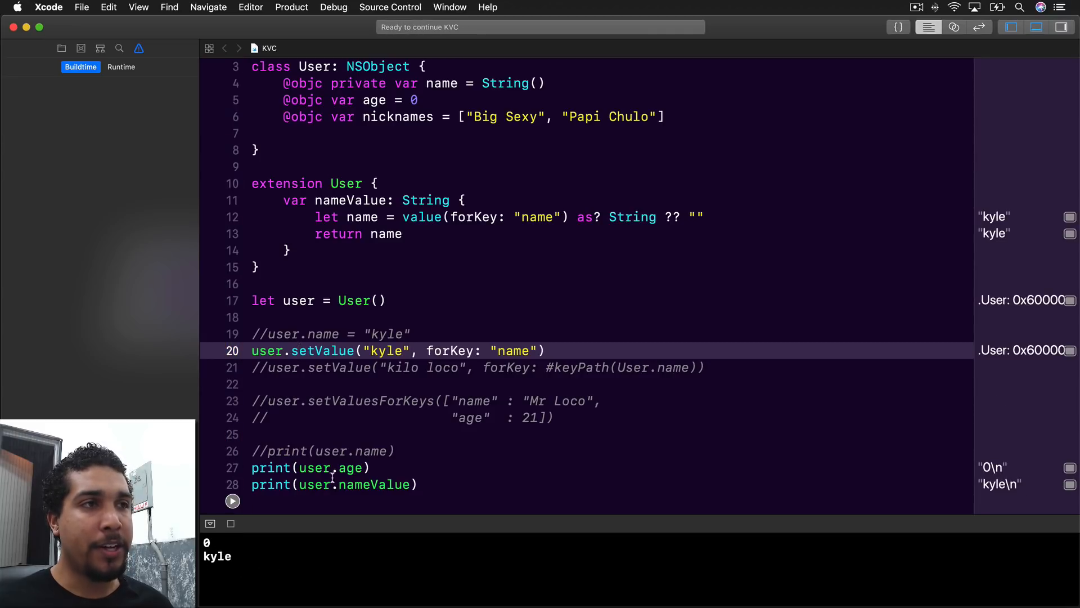
pyautogui.moveTo(357, 529)
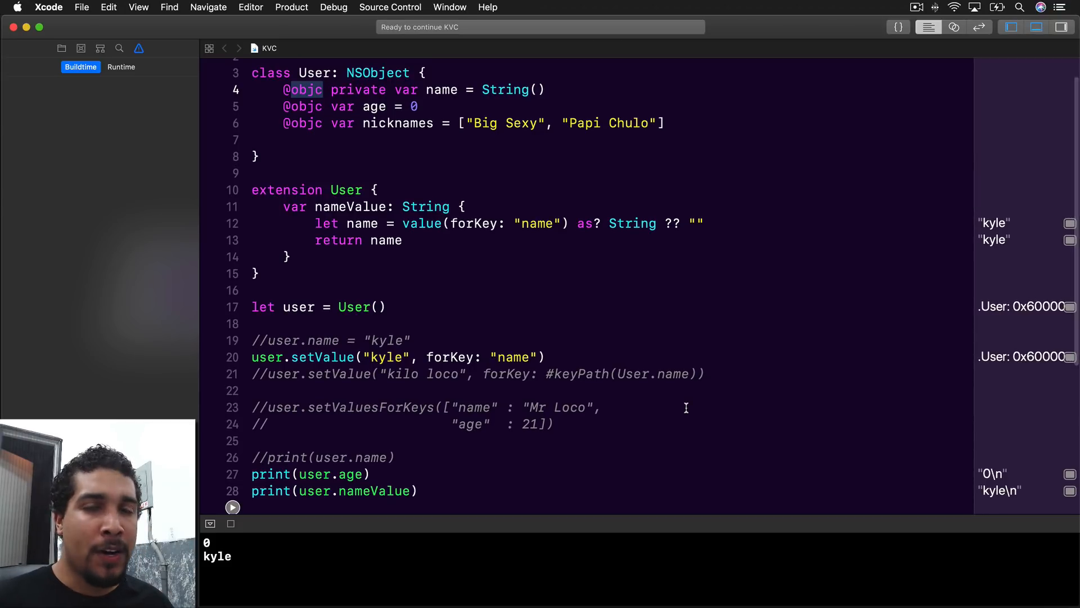
pyautogui.moveTo(461, 290)
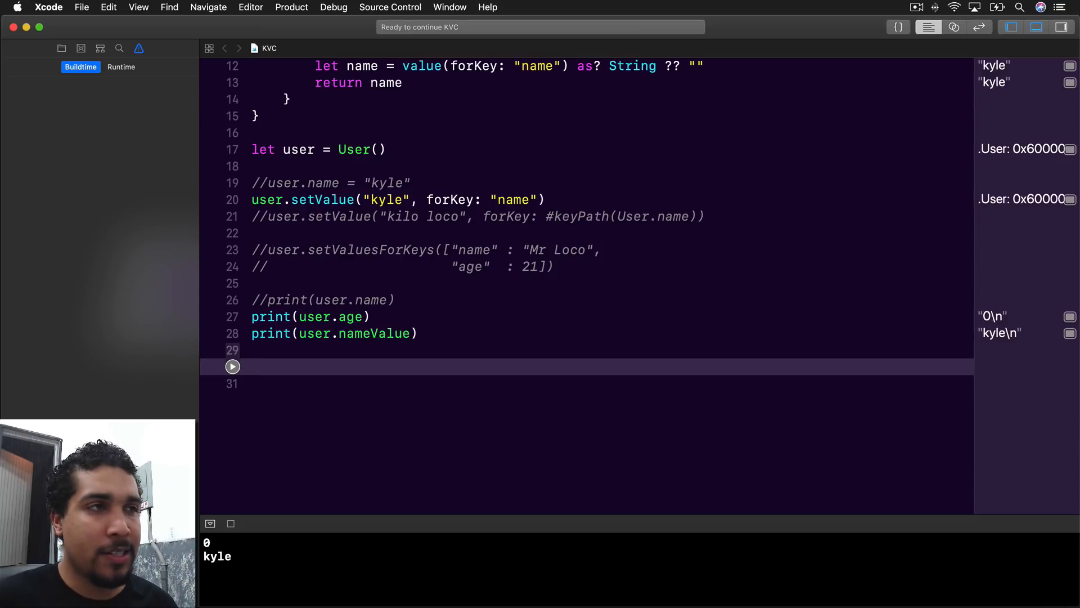
# Declare let mutableArray = user.mutableArrayValue(forKey: #keyPath(User.nicknames)) and start the next line
pyautogui.write('let mutableArray =')
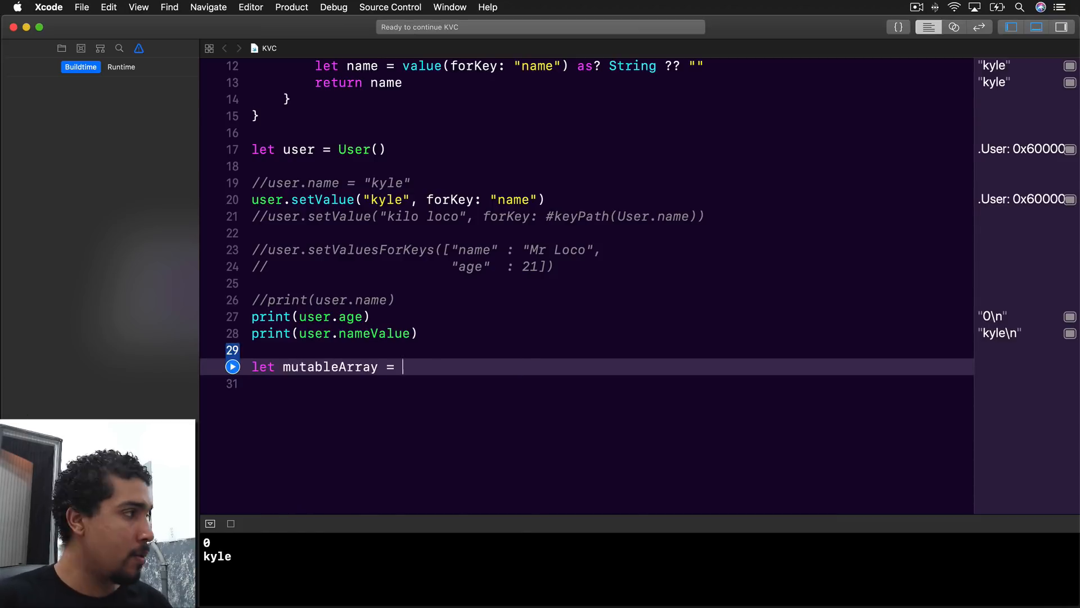
pyautogui.write('user.mutableArrayValue(forKey: #keyPath(User.nicknames))')
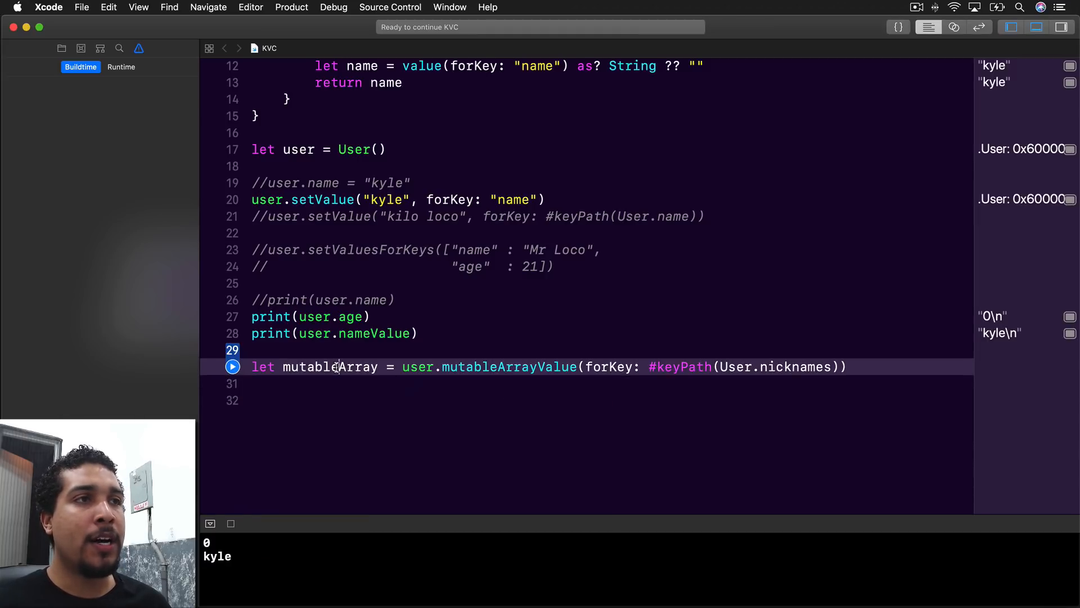
pyautogui.doubleClick(329, 367)
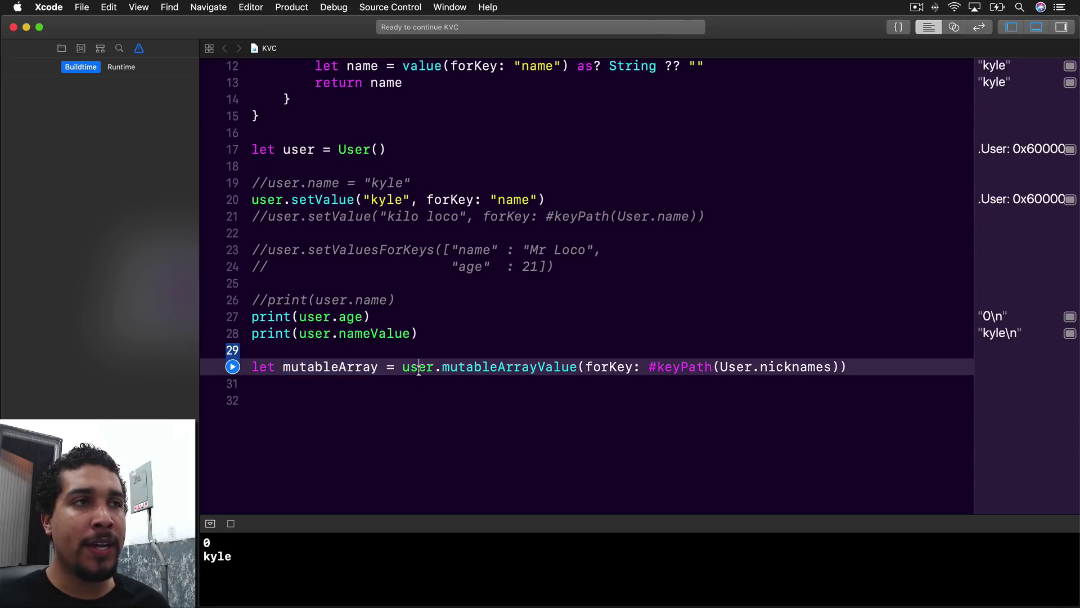
pyautogui.doubleClick(418, 366)
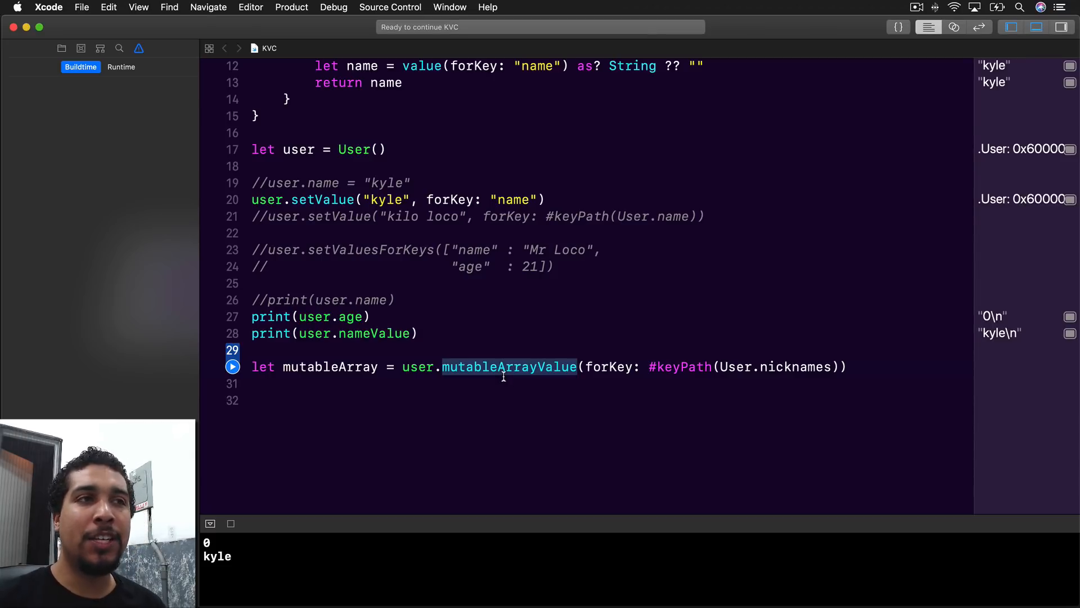
pyautogui.moveTo(330, 203)
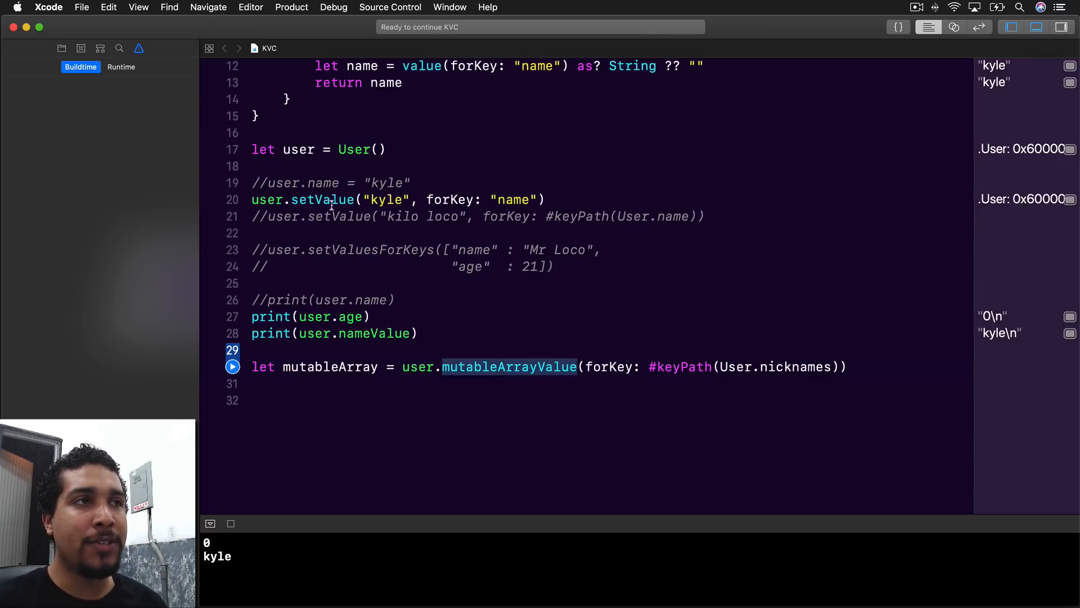
pyautogui.scroll(3)
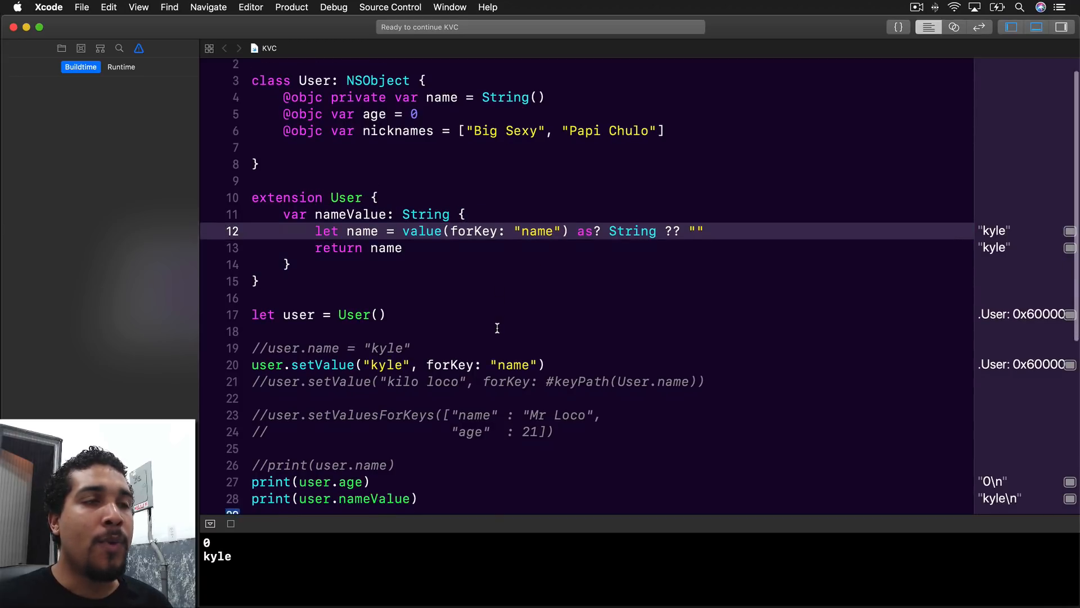
pyautogui.scroll(-3)
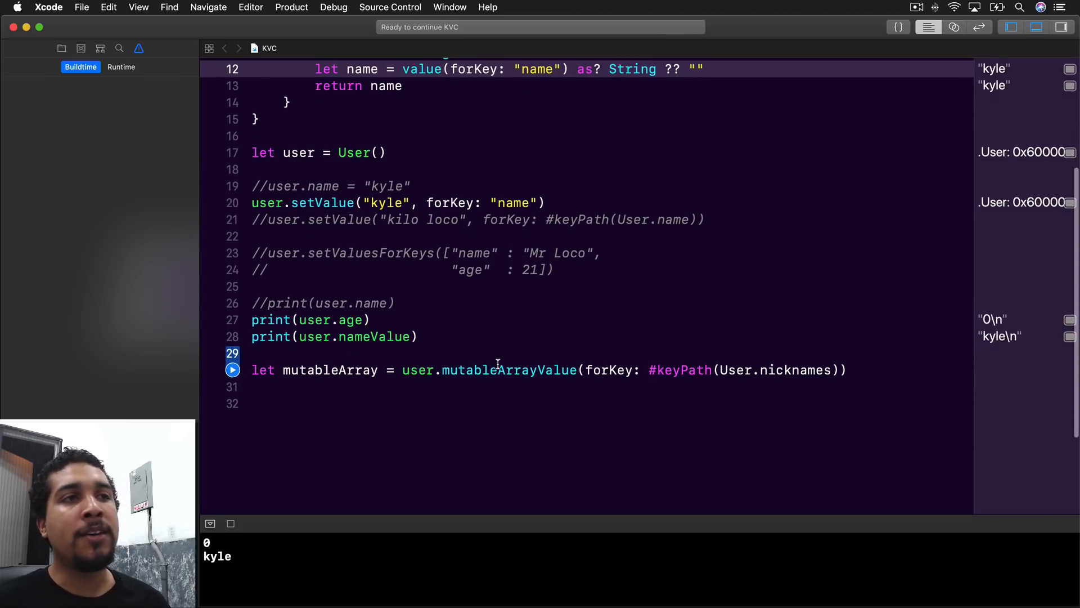
pyautogui.doubleClick(509, 370)
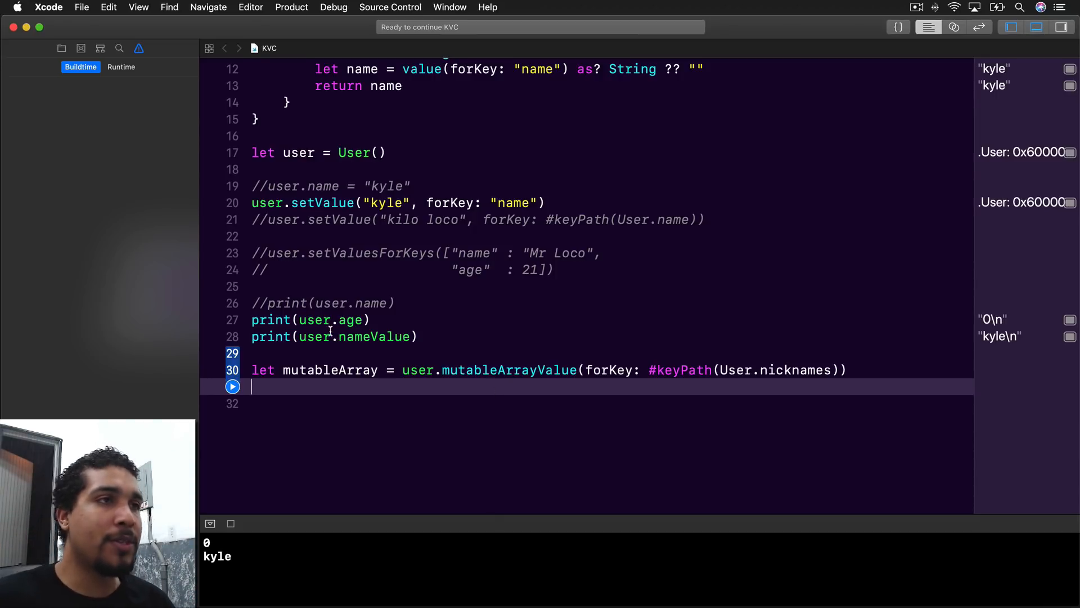
pyautogui.moveTo(586, 436)
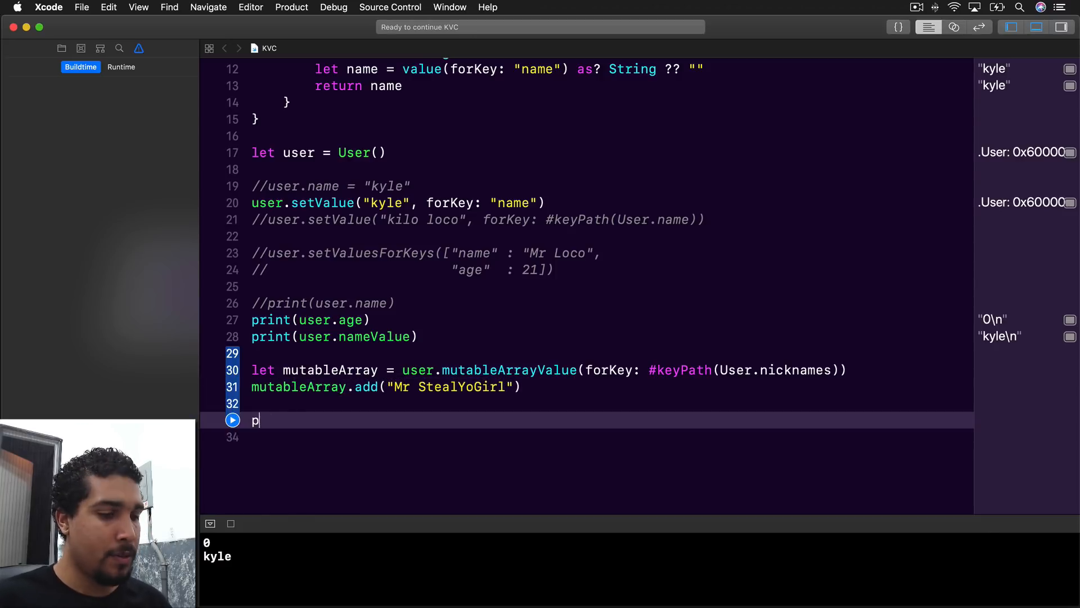
# Add print(user.nicknames) and run, showing Big Sexy, Papi Chulo and Mr StealYoGirl in the console
pyautogui.write('rint(user.nicknames)')
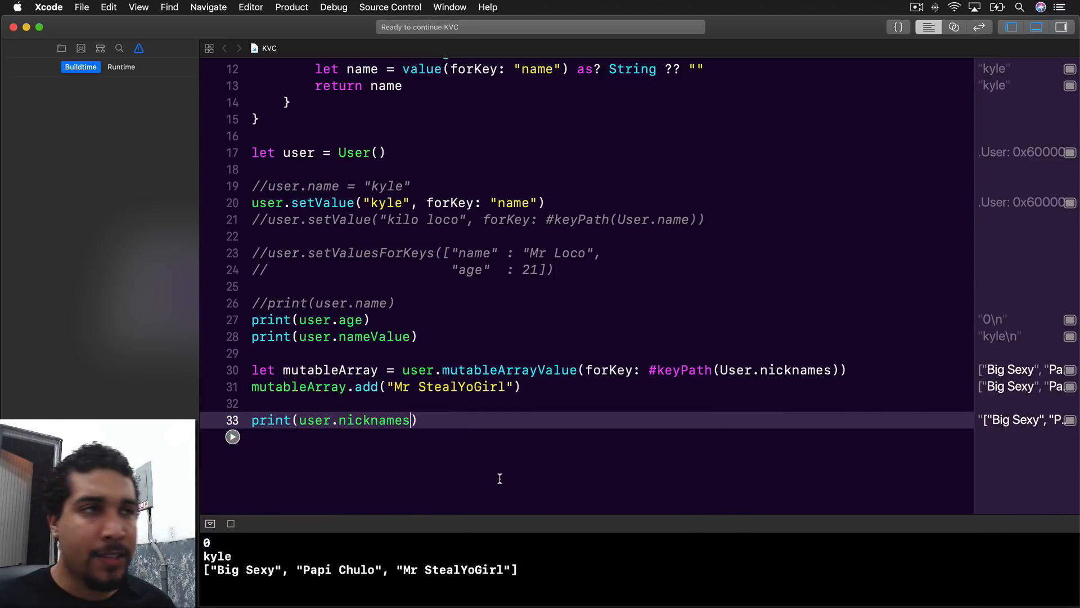
pyautogui.click(327, 371)
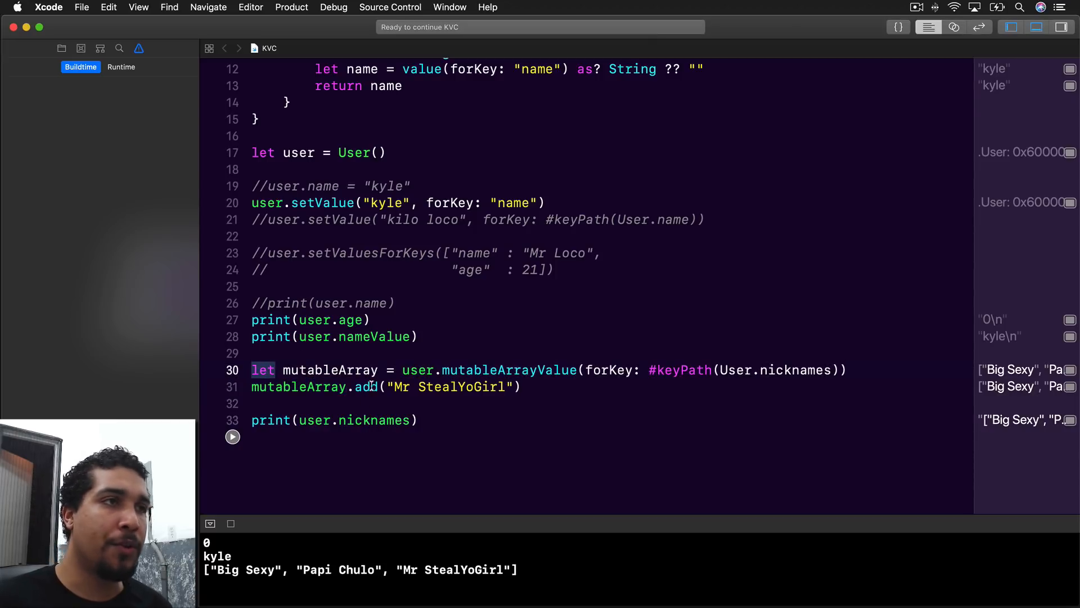
pyautogui.click(378, 386)
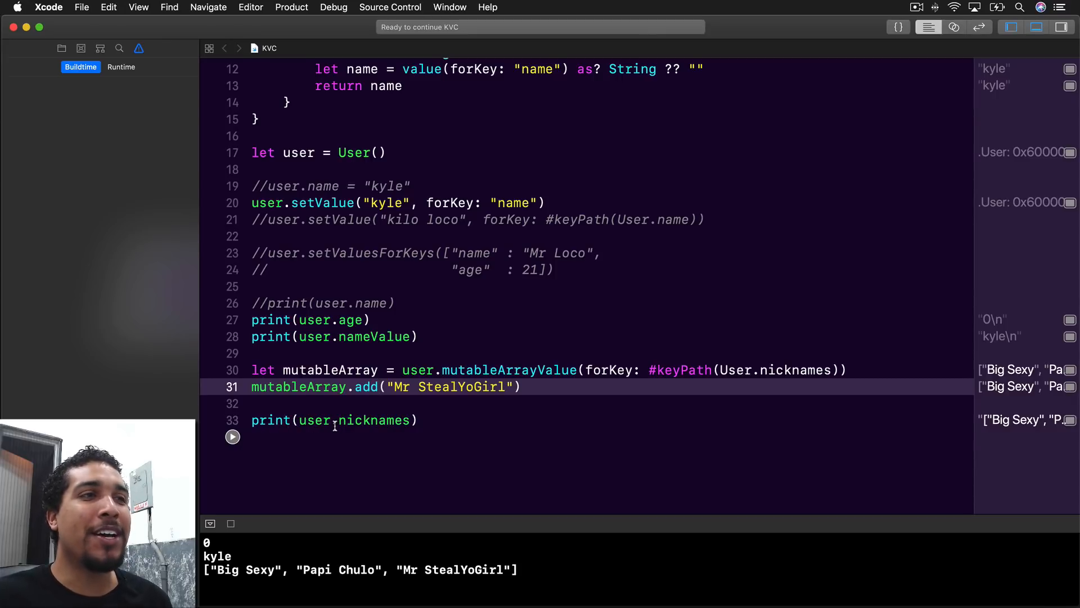
pyautogui.doubleClick(314, 419)
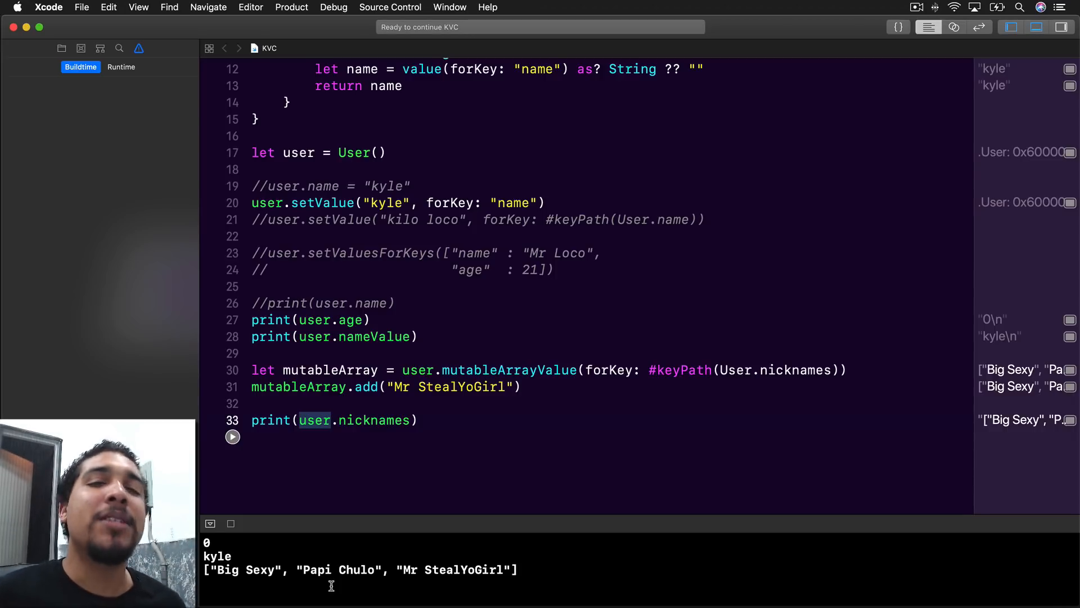
pyautogui.moveTo(492, 529)
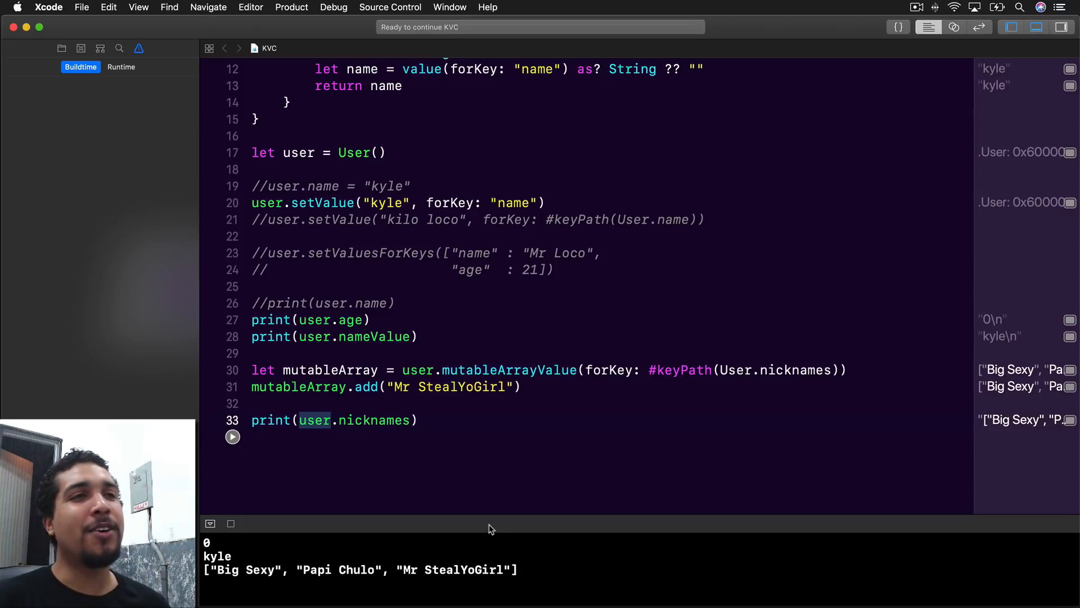
pyautogui.scroll(3)
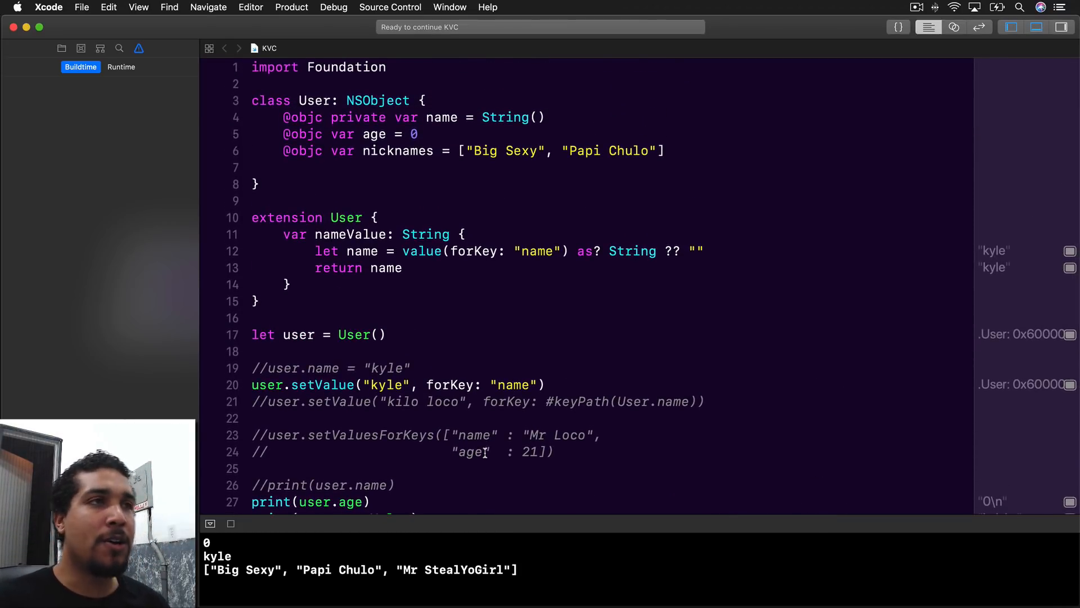
pyautogui.scroll(-3)
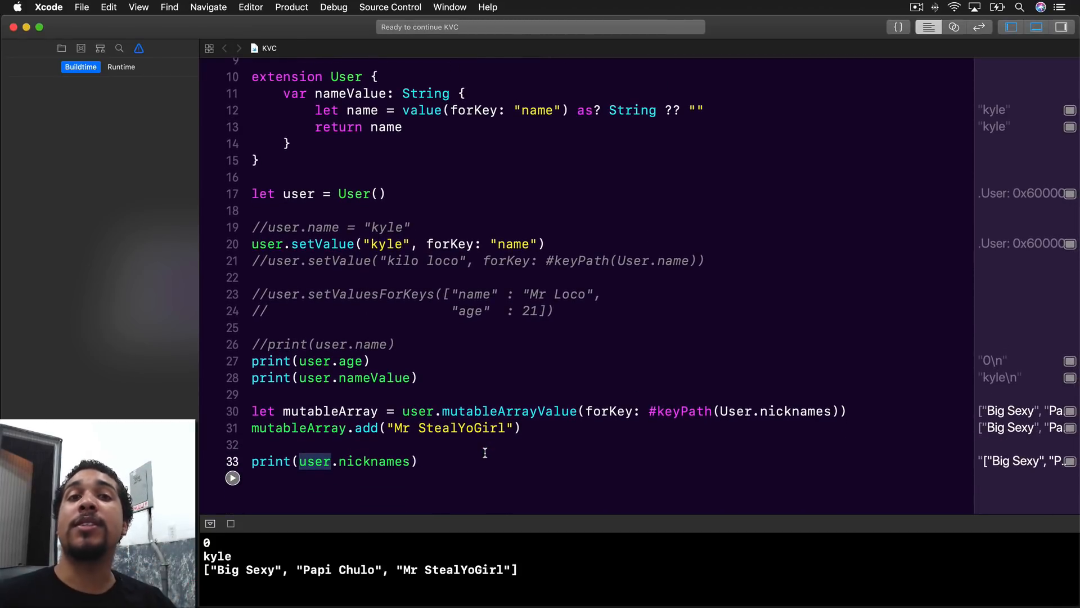
pyautogui.moveTo(648, 390)
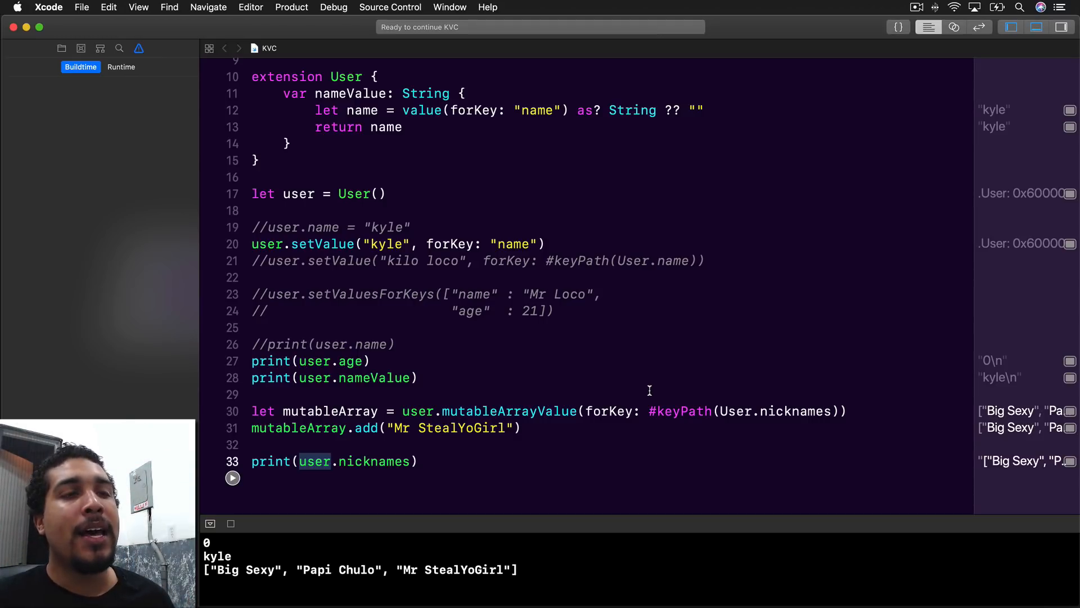
pyautogui.moveTo(618, 386)
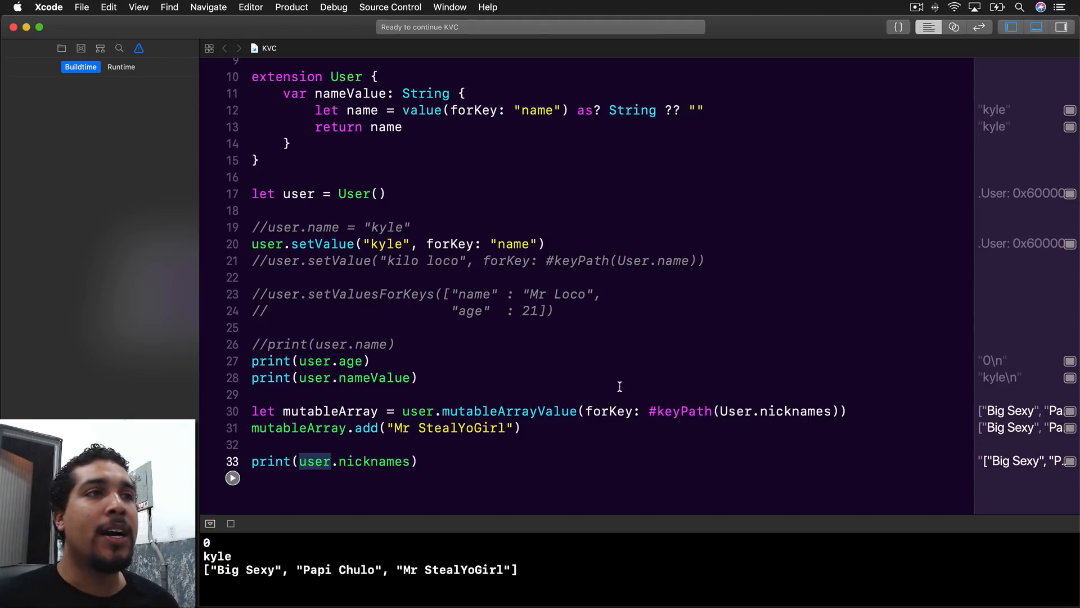
pyautogui.scroll(3)
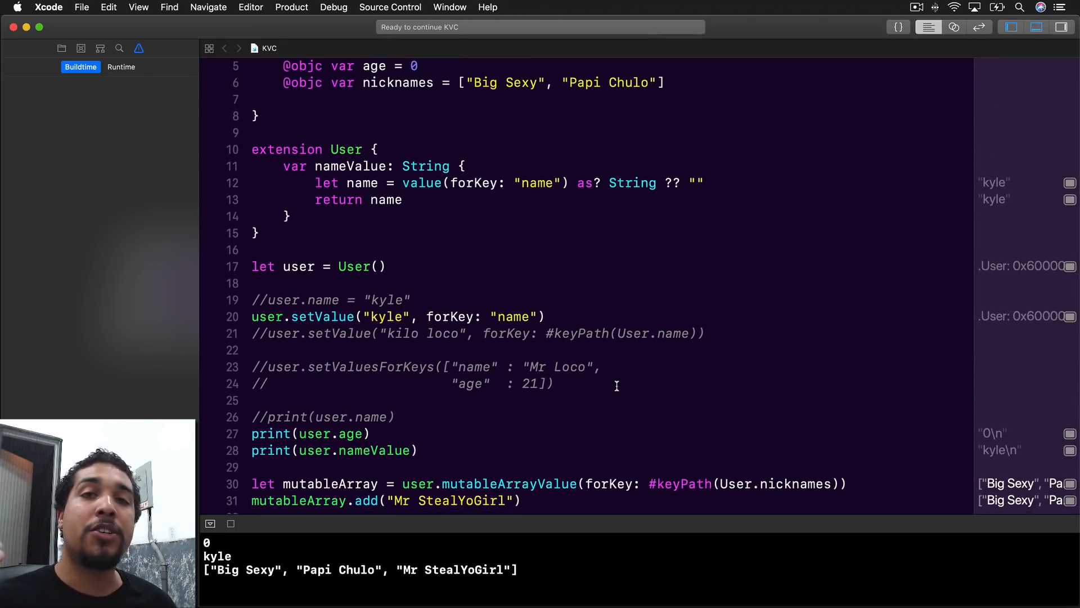
pyautogui.moveTo(637, 414)
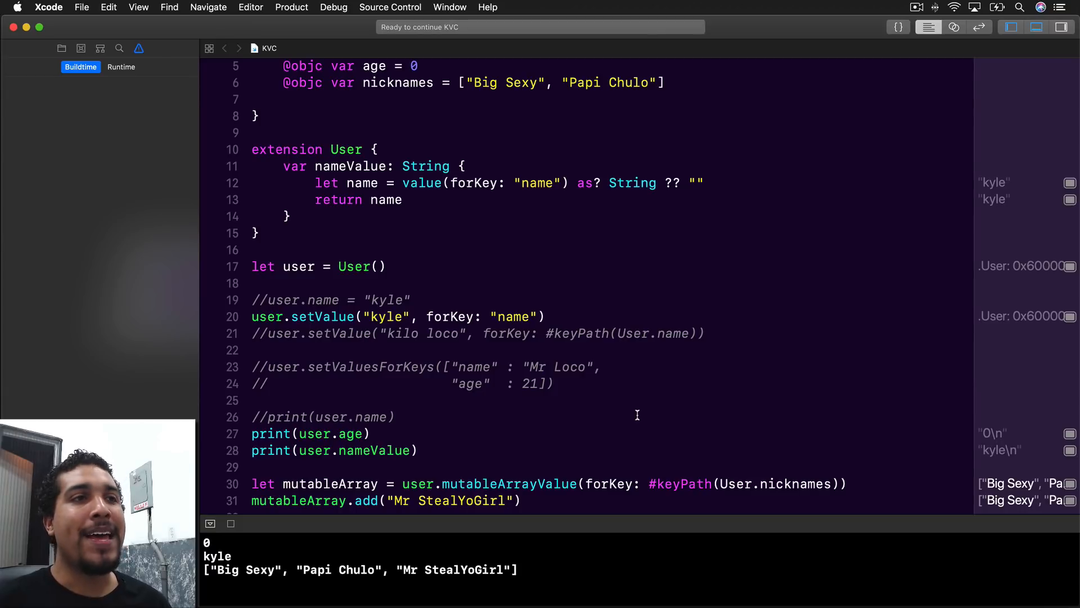
pyautogui.scroll(-3)
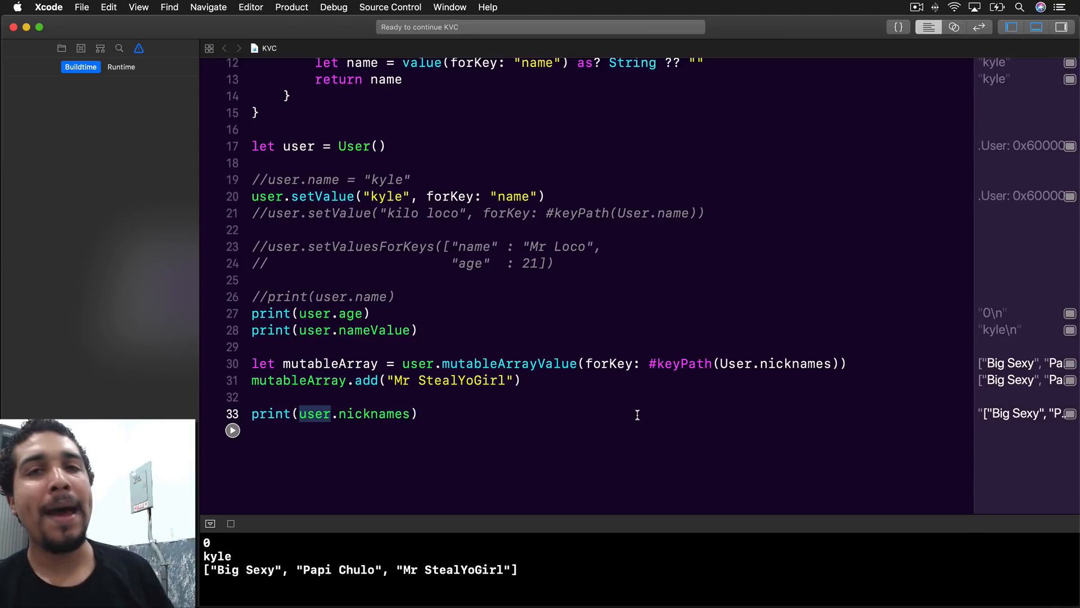
pyautogui.moveTo(545, 466)
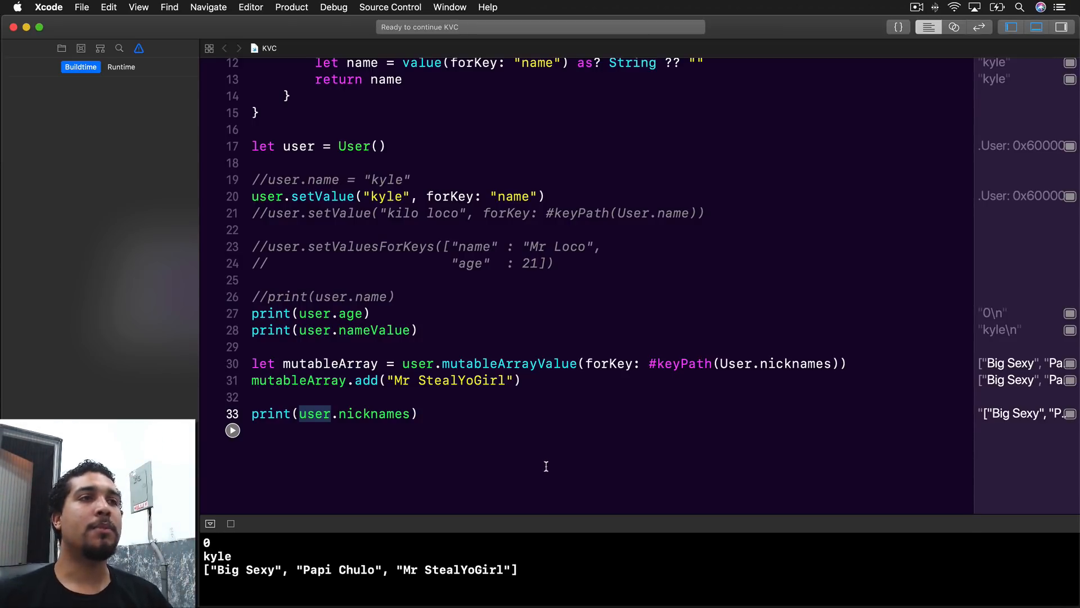